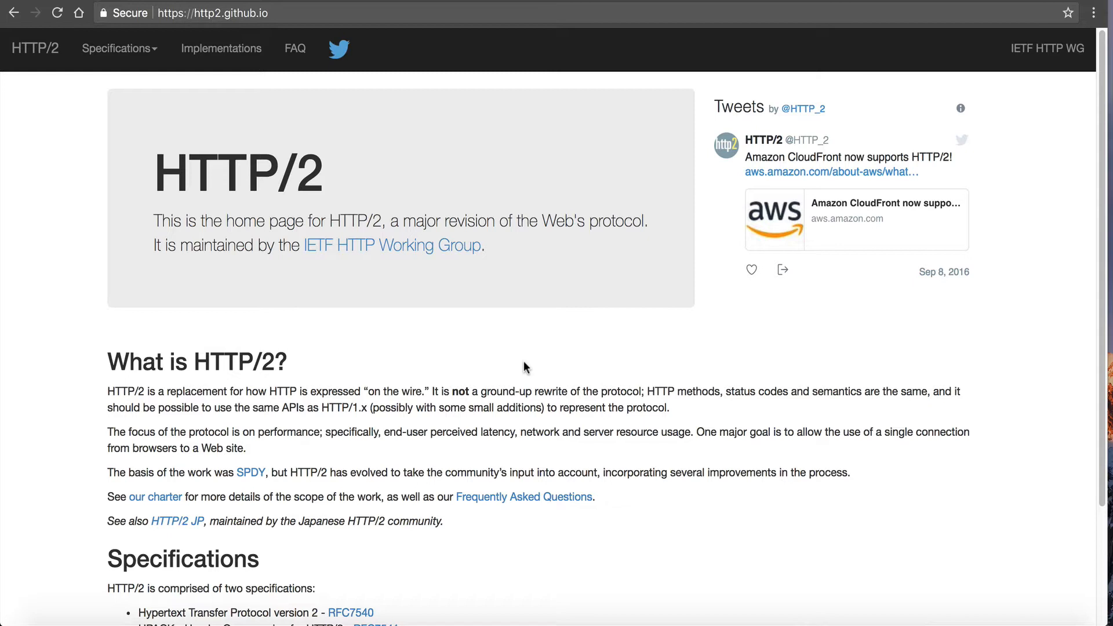
{"action": "mouse_move", "coordinate": [500, 389]}
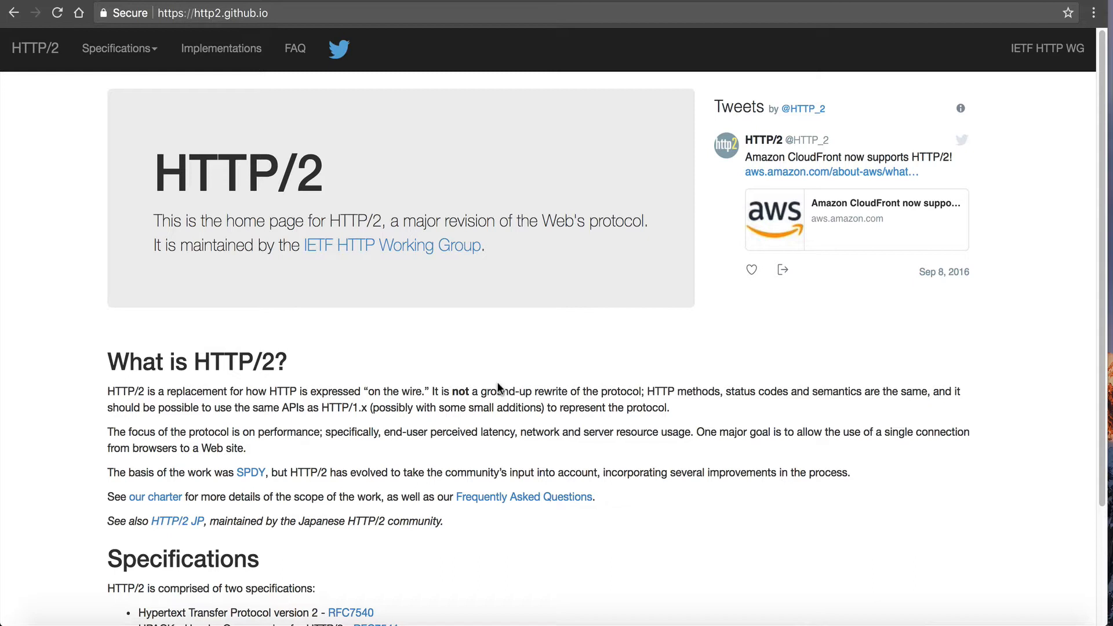
{"action": "mouse_move", "coordinate": [515, 335]}
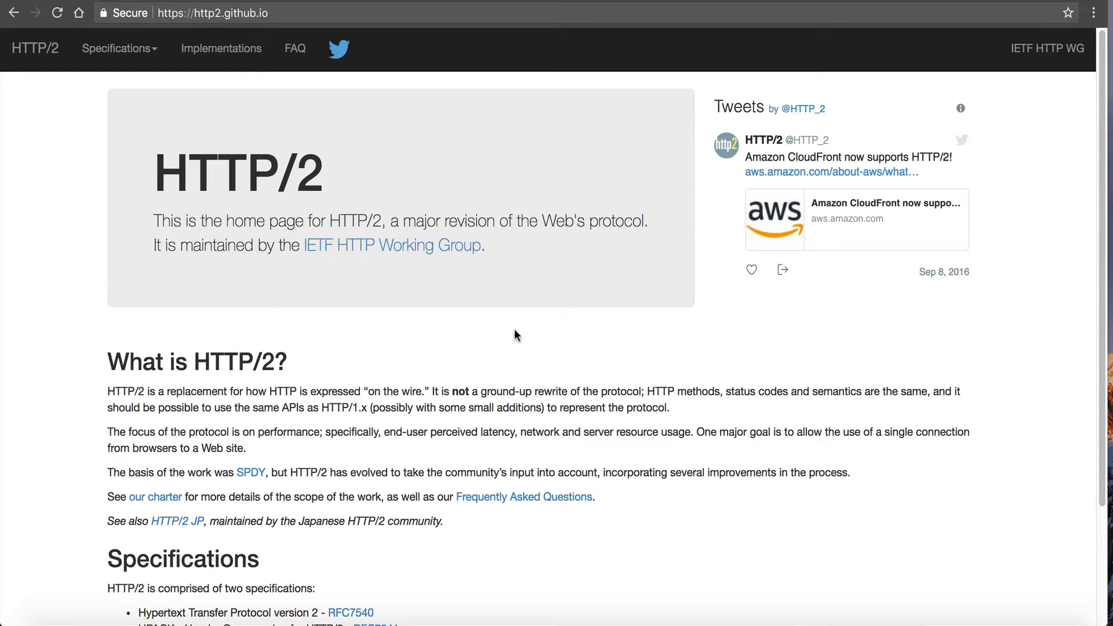
{"action": "mouse_move", "coordinate": [311, 193]}
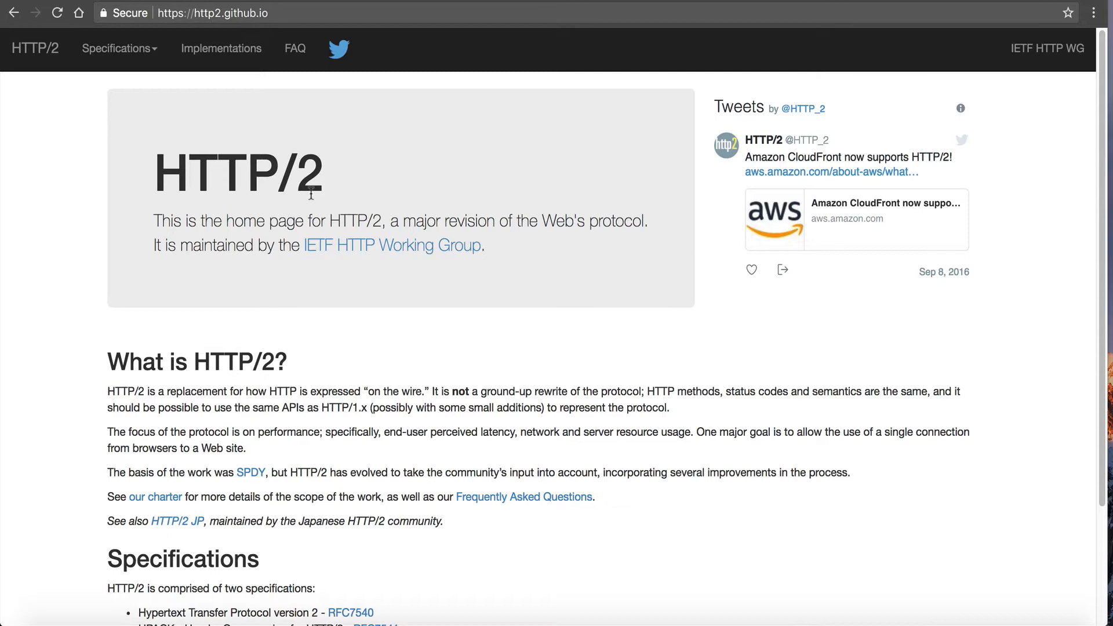
Review the VPS plan list, then head to the NameHero client area.
{"action": "scroll", "scroll_direction": "down", "scroll_amount": 3}
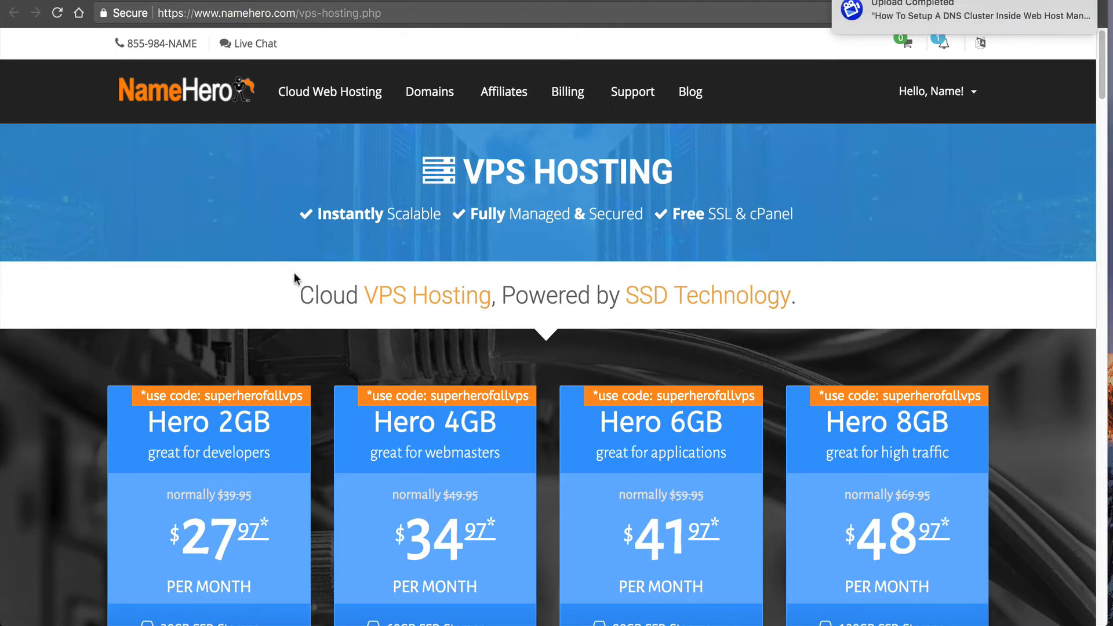
{"action": "mouse_move", "coordinate": [287, 277]}
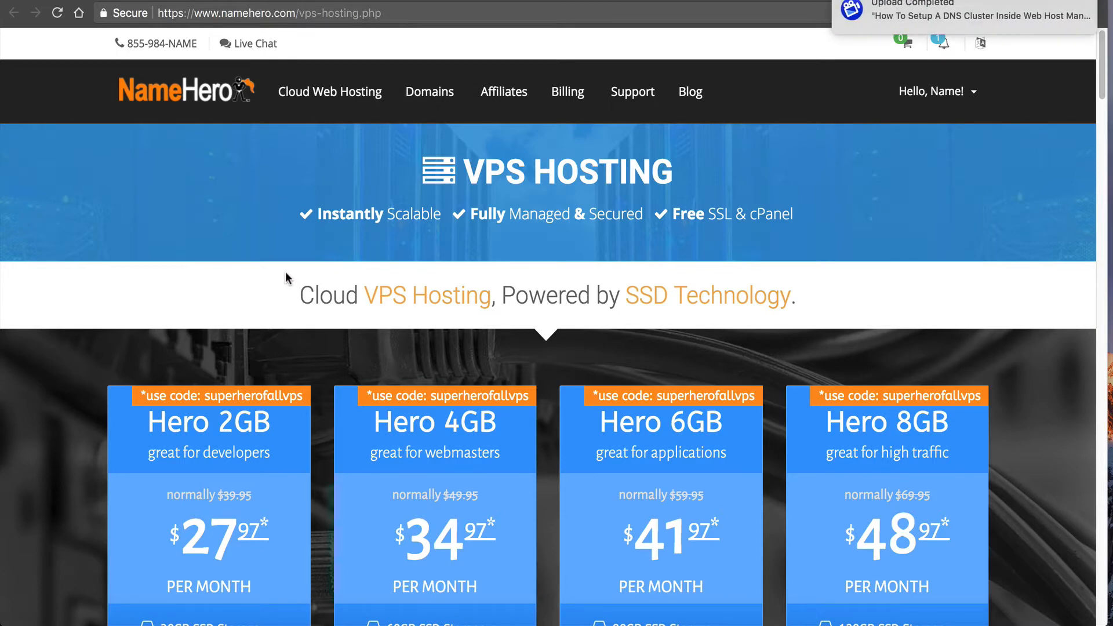
{"action": "mouse_move", "coordinate": [298, 281]}
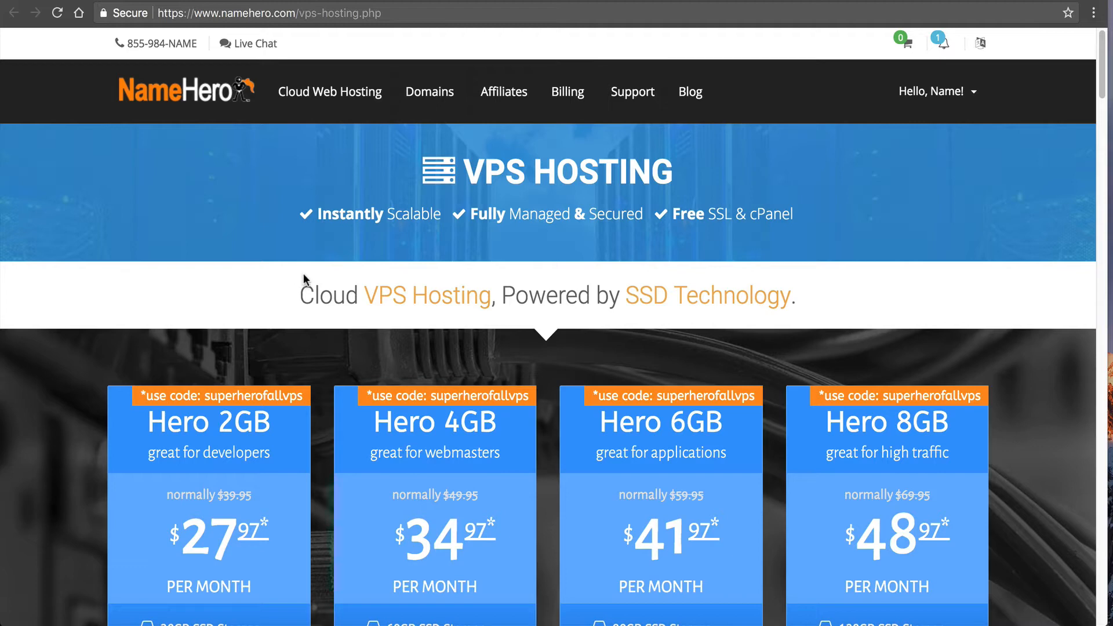
{"action": "mouse_move", "coordinate": [258, 277]}
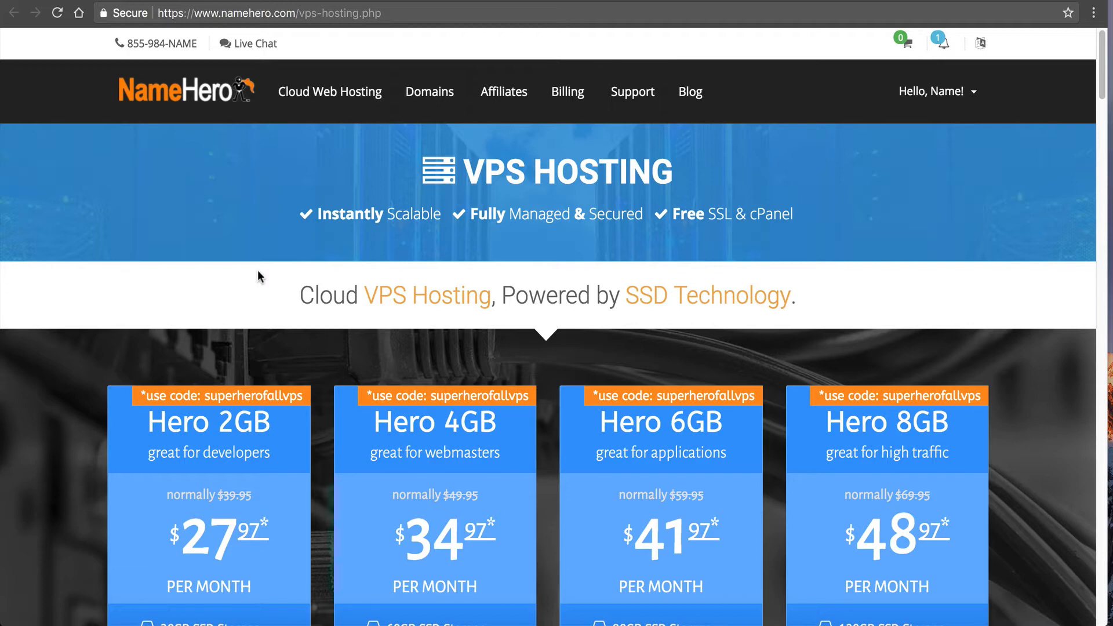
{"action": "left_click", "coordinate": [329, 90]}
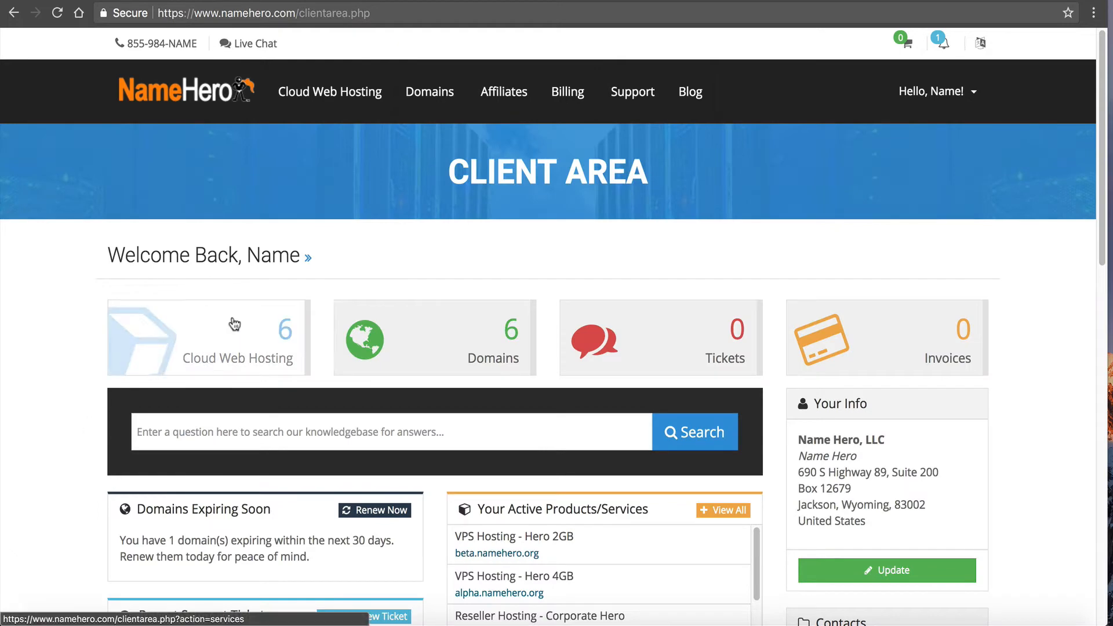
{"action": "mouse_move", "coordinate": [654, 173]}
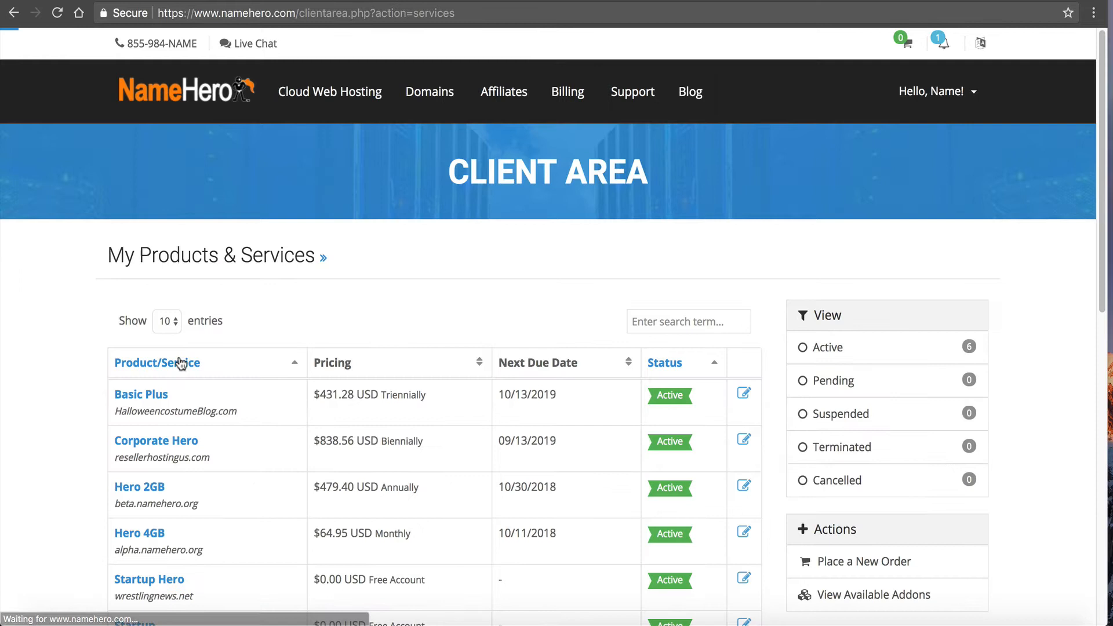
{"action": "mouse_move", "coordinate": [90, 502]}
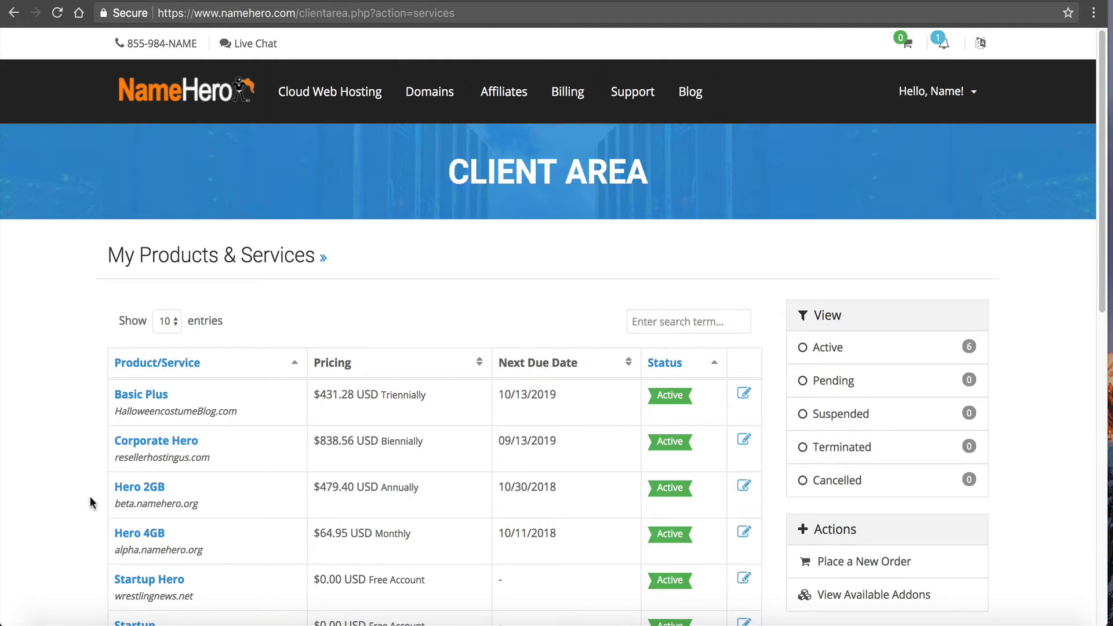
{"action": "mouse_move", "coordinate": [139, 533]}
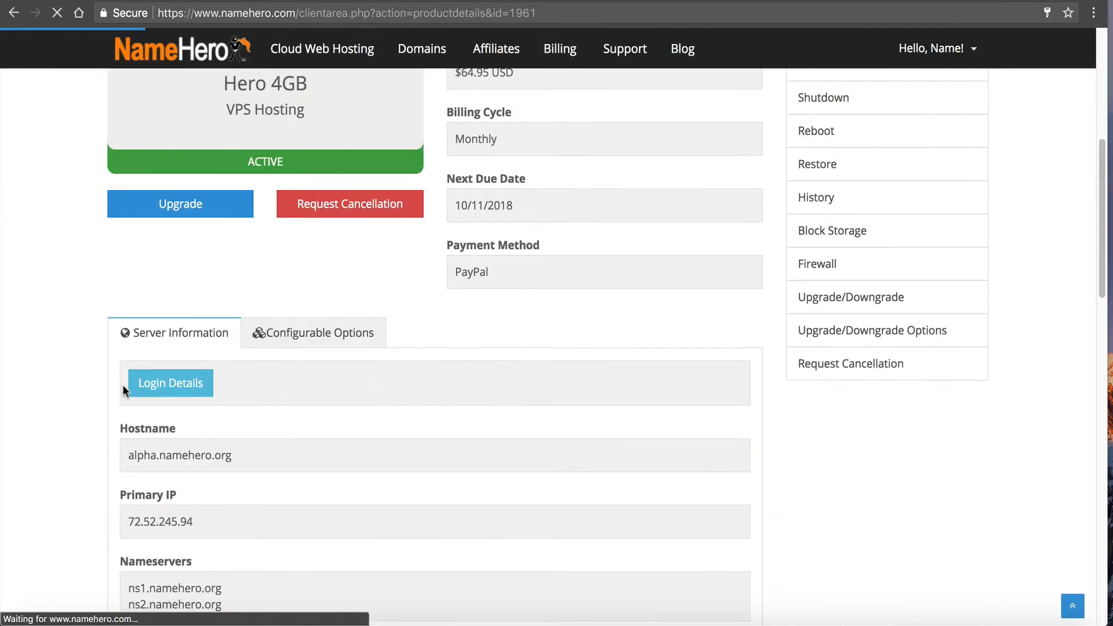
Log in to the Hero 4GB server's WHM control panel from its product details.
{"action": "left_click", "coordinate": [170, 382]}
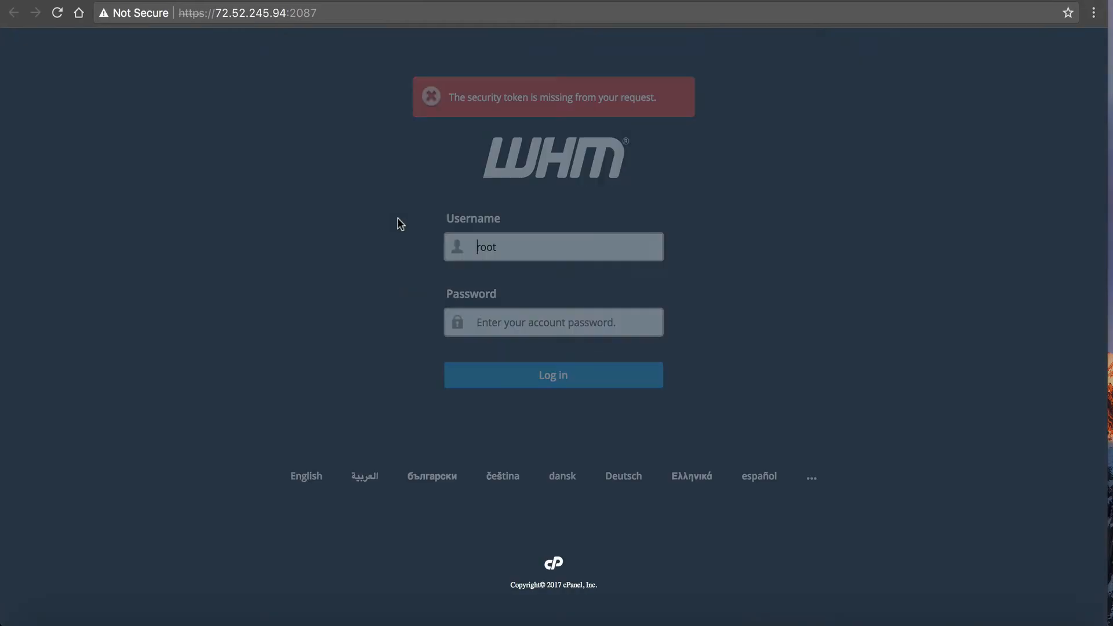
Enter the root password on the WHM login page to reach the home dashboard.
{"action": "right_click", "coordinate": [554, 321]}
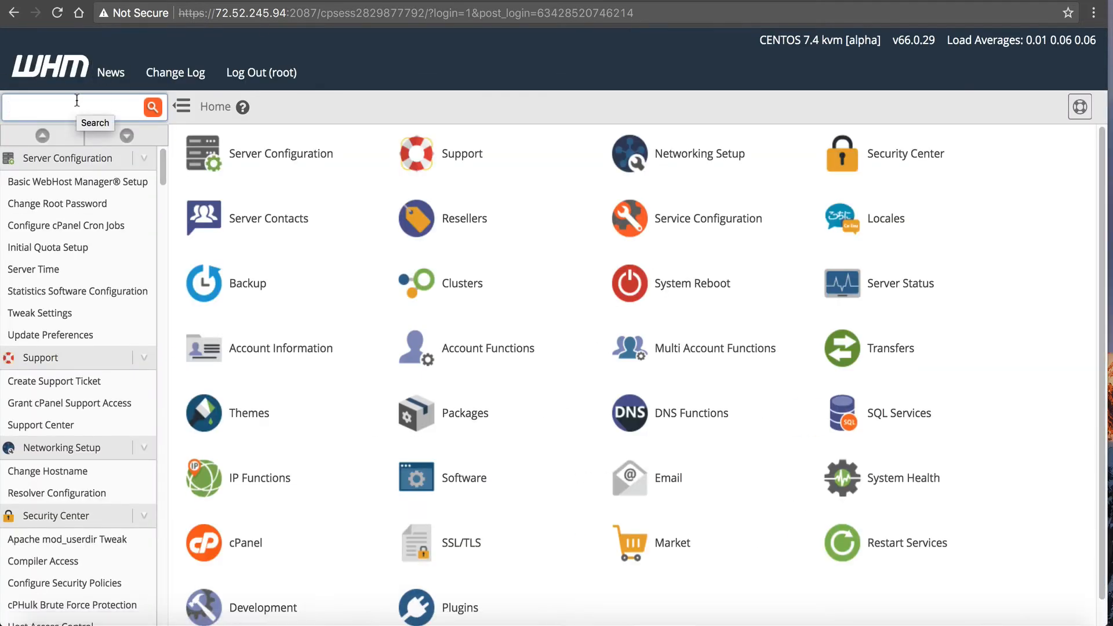
Search the WHM sidebar for 'easy' and launch Software > EasyApache 4.
{"action": "type", "text": "easy"}
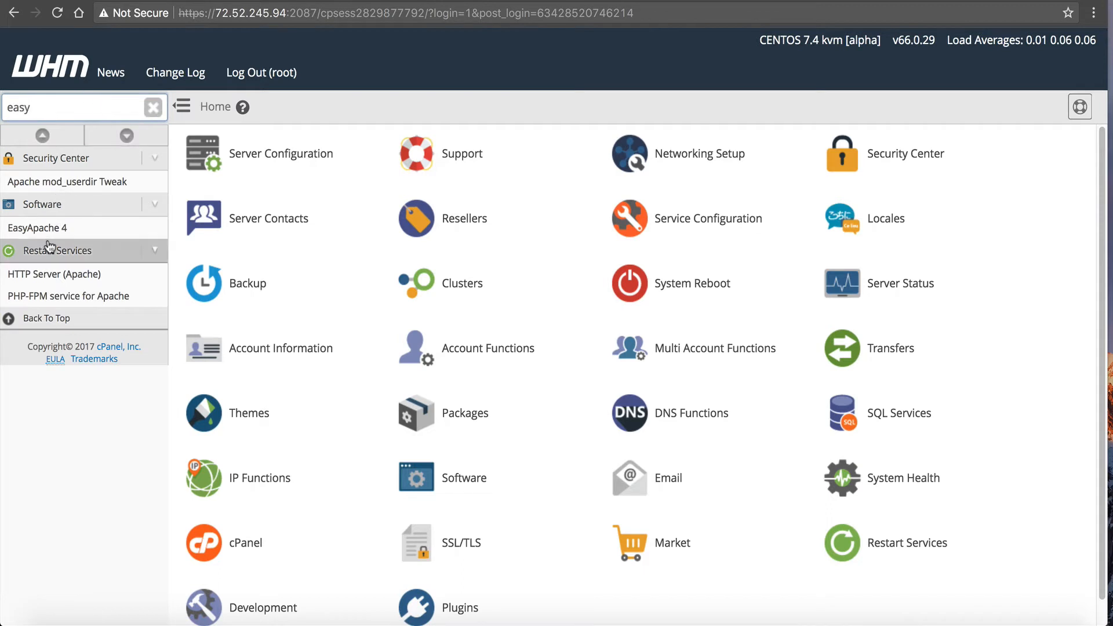
{"action": "left_click", "coordinate": [37, 228]}
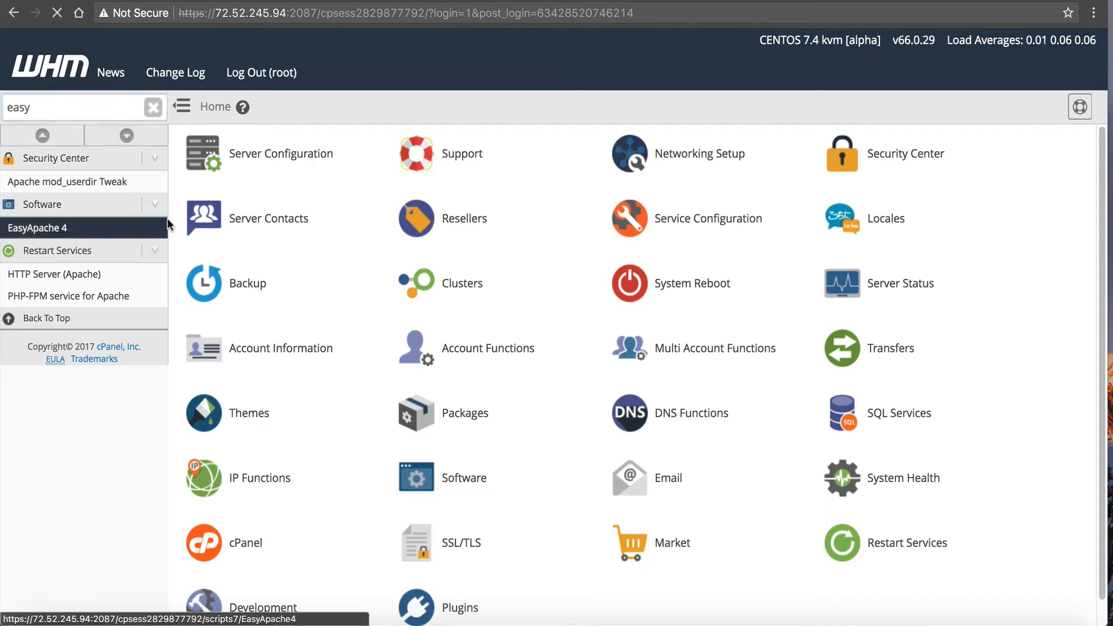
{"action": "left_click", "coordinate": [37, 229]}
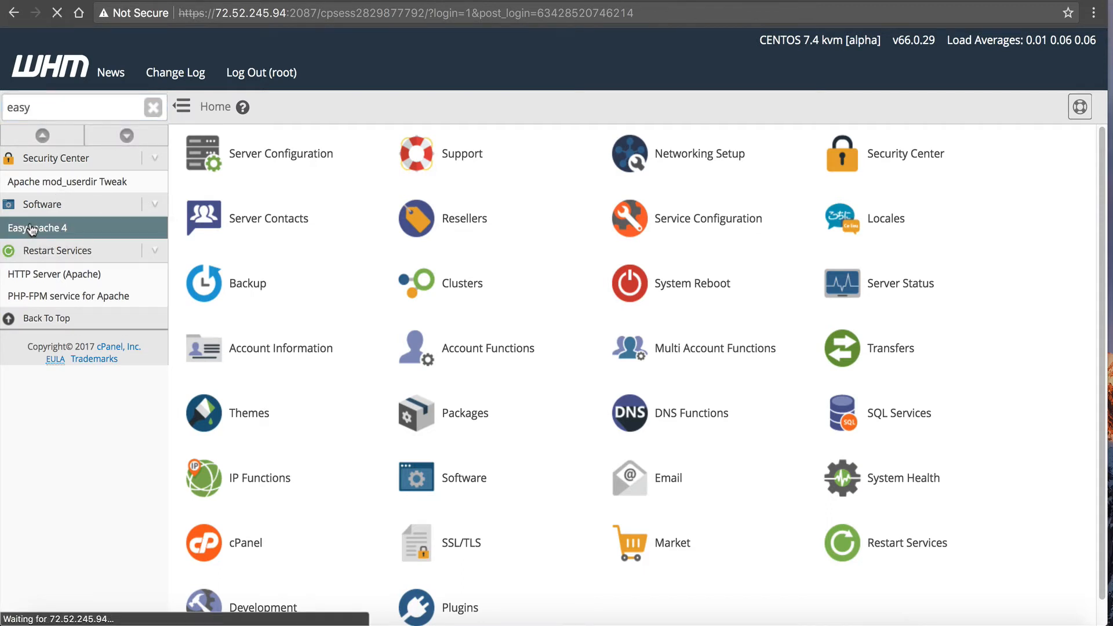
{"action": "mouse_move", "coordinate": [37, 229]}
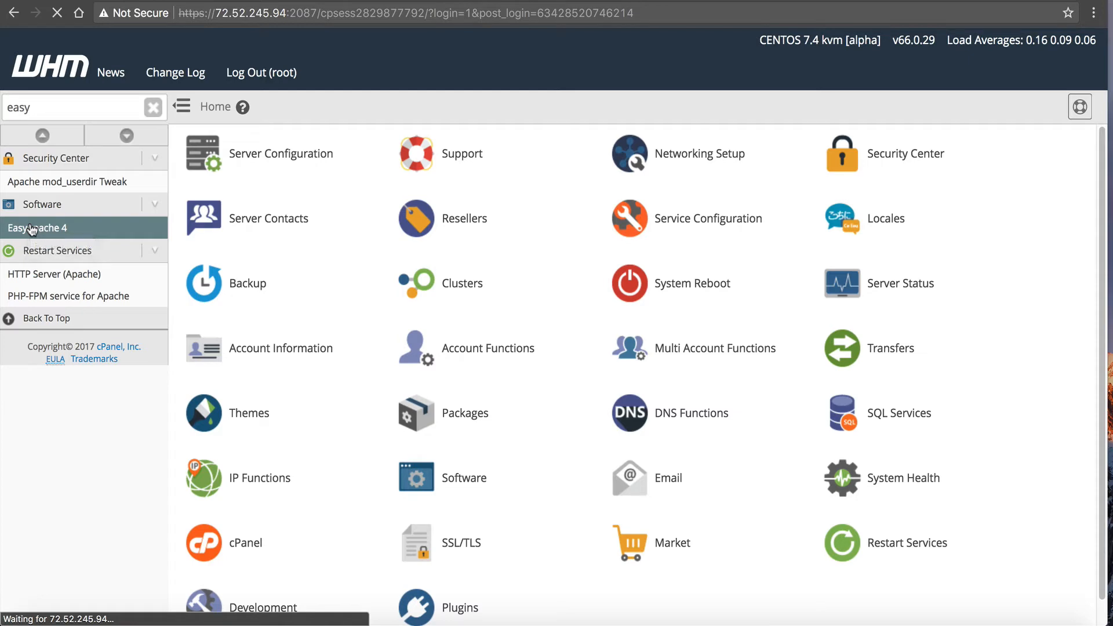
{"action": "left_click", "coordinate": [37, 227]}
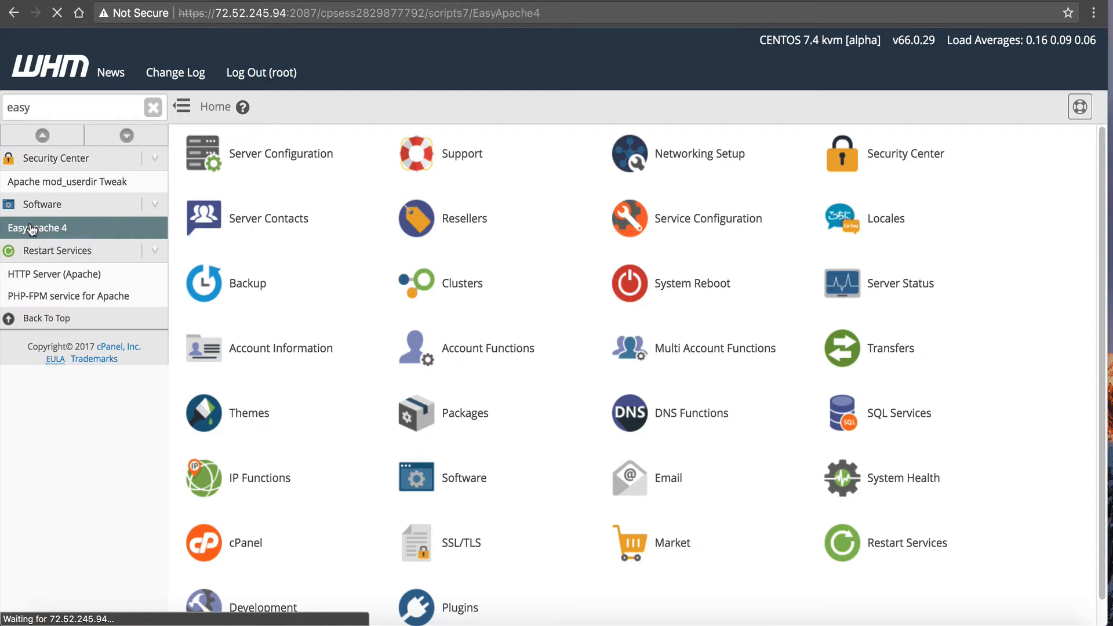
{"action": "left_click", "coordinate": [37, 228]}
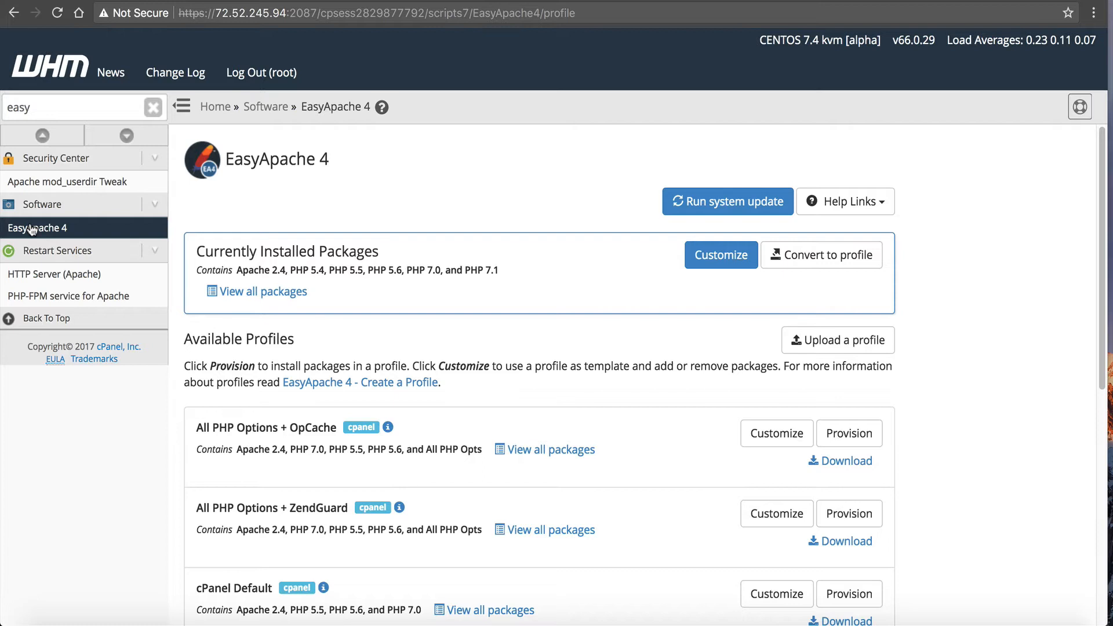
{"action": "mouse_move", "coordinate": [228, 198]}
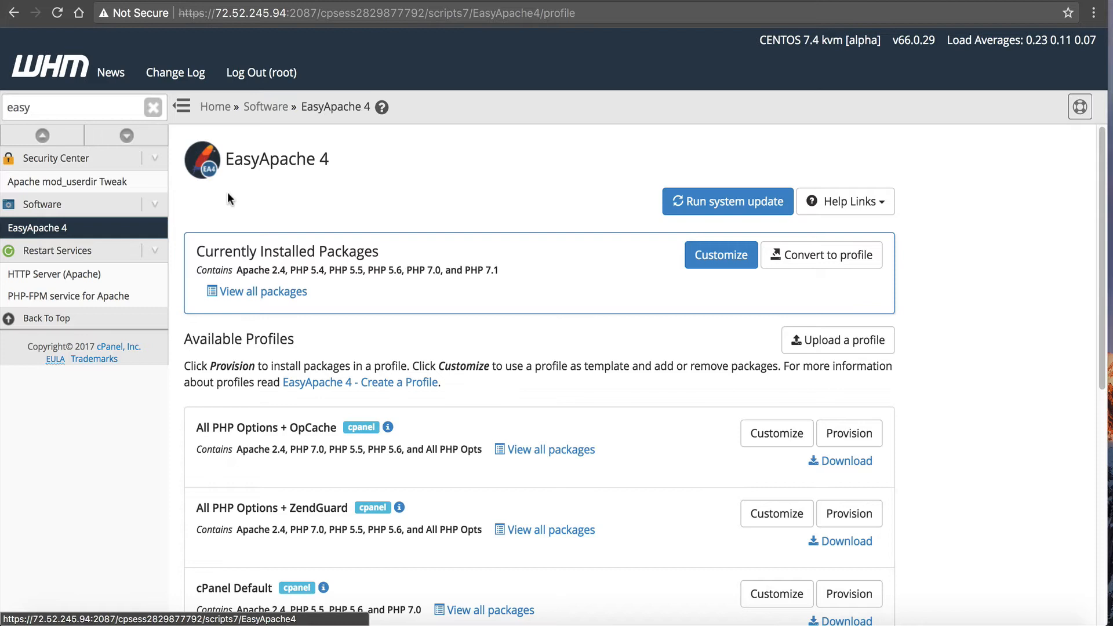
{"action": "mouse_move", "coordinate": [420, 201]}
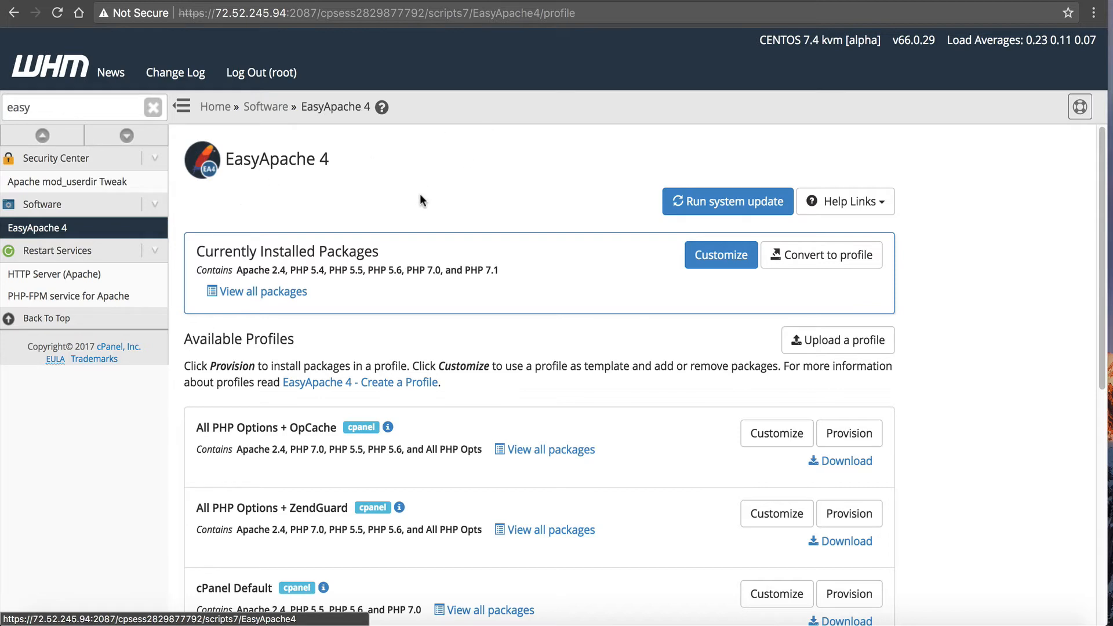
{"action": "mouse_move", "coordinate": [428, 201]}
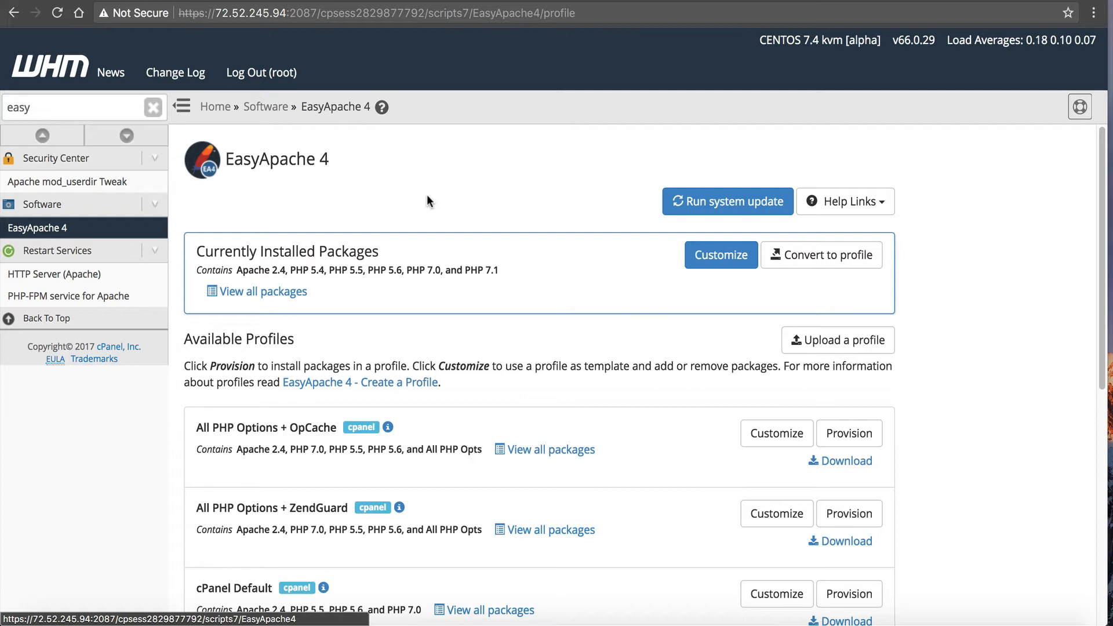
{"action": "mouse_move", "coordinate": [312, 248]}
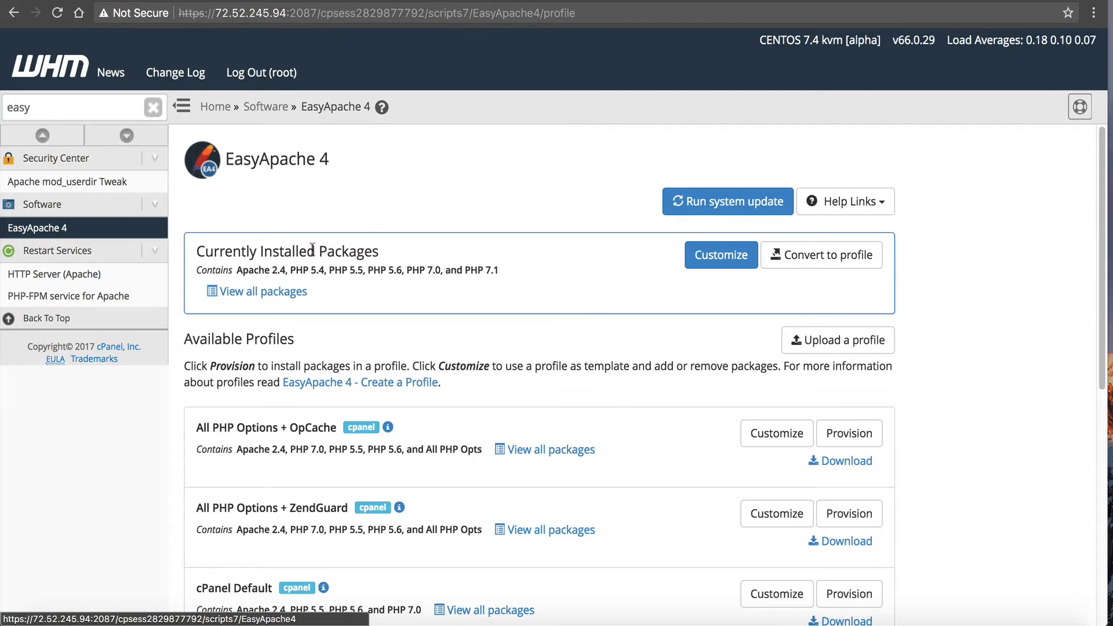
{"action": "mouse_move", "coordinate": [278, 274]}
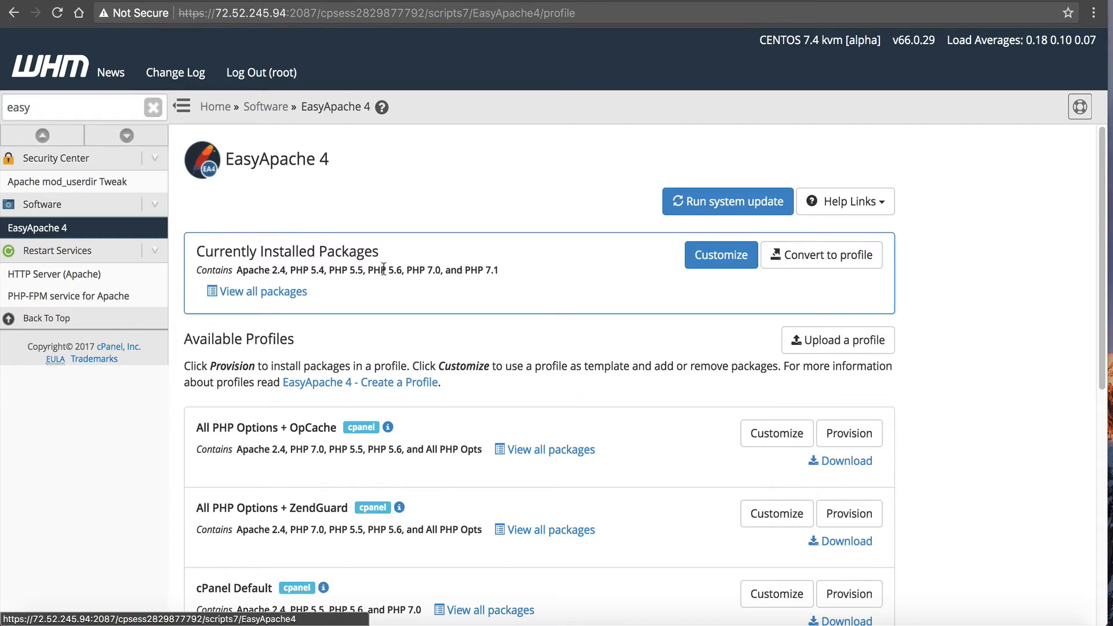
{"action": "mouse_move", "coordinate": [635, 270]}
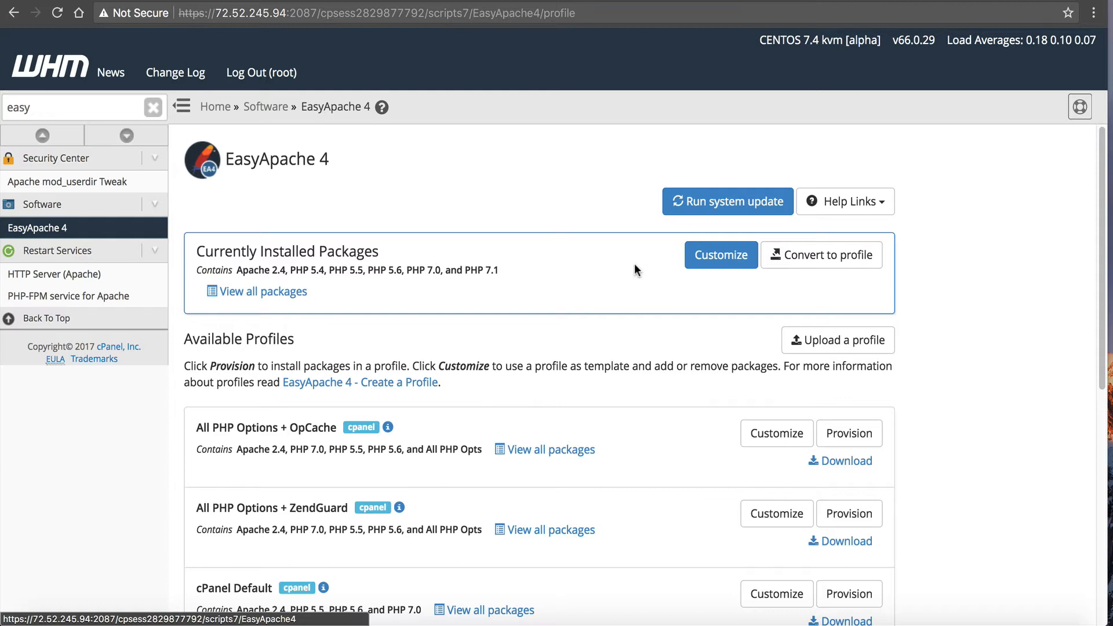
Start customizing the Currently Installed Packages profile at the Apache MPM step.
{"action": "left_click", "coordinate": [718, 255]}
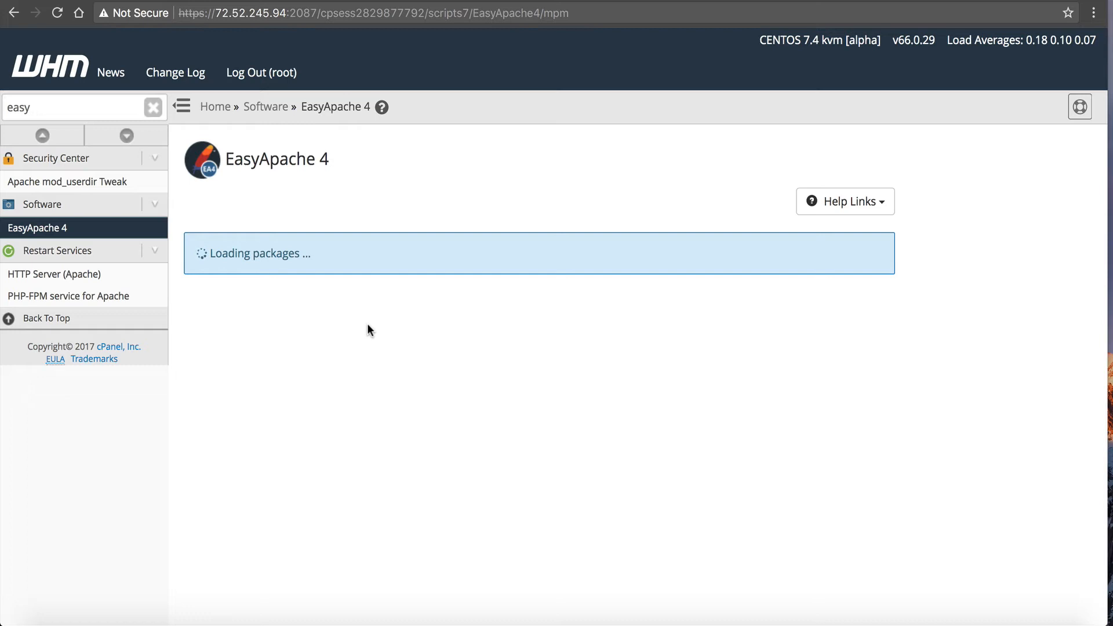
{"action": "mouse_move", "coordinate": [378, 311]}
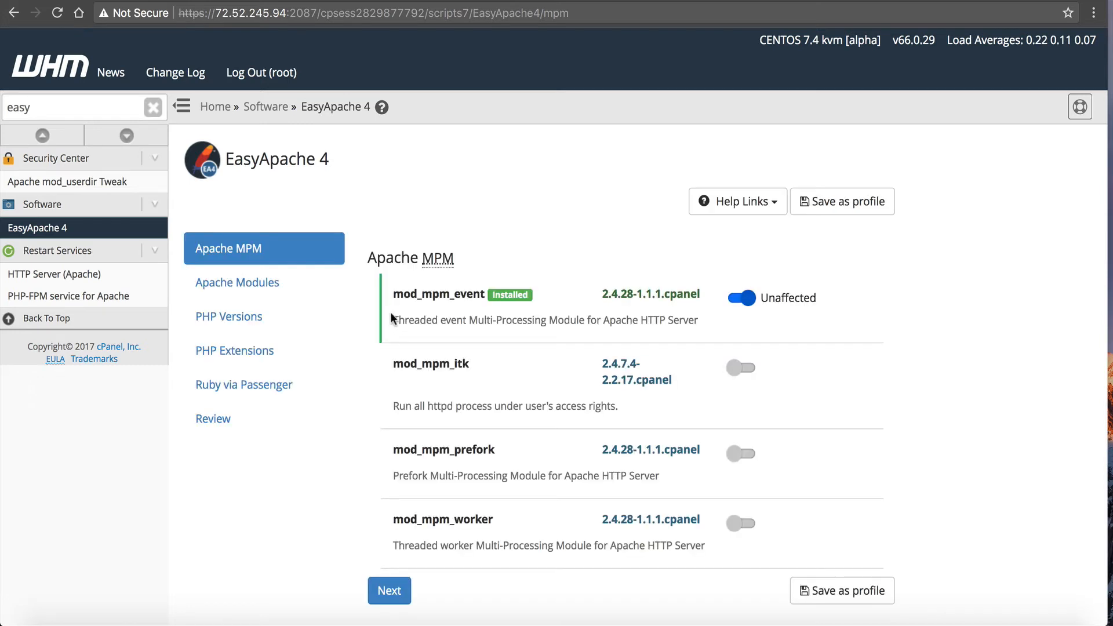
{"action": "mouse_move", "coordinate": [502, 321]}
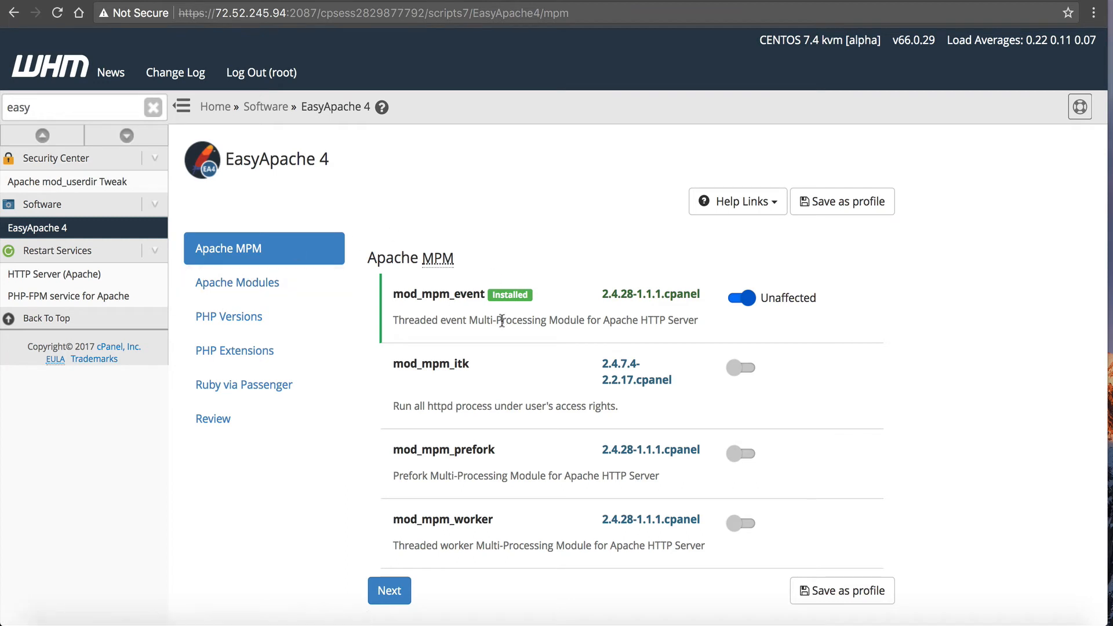
{"action": "mouse_move", "coordinate": [397, 286]}
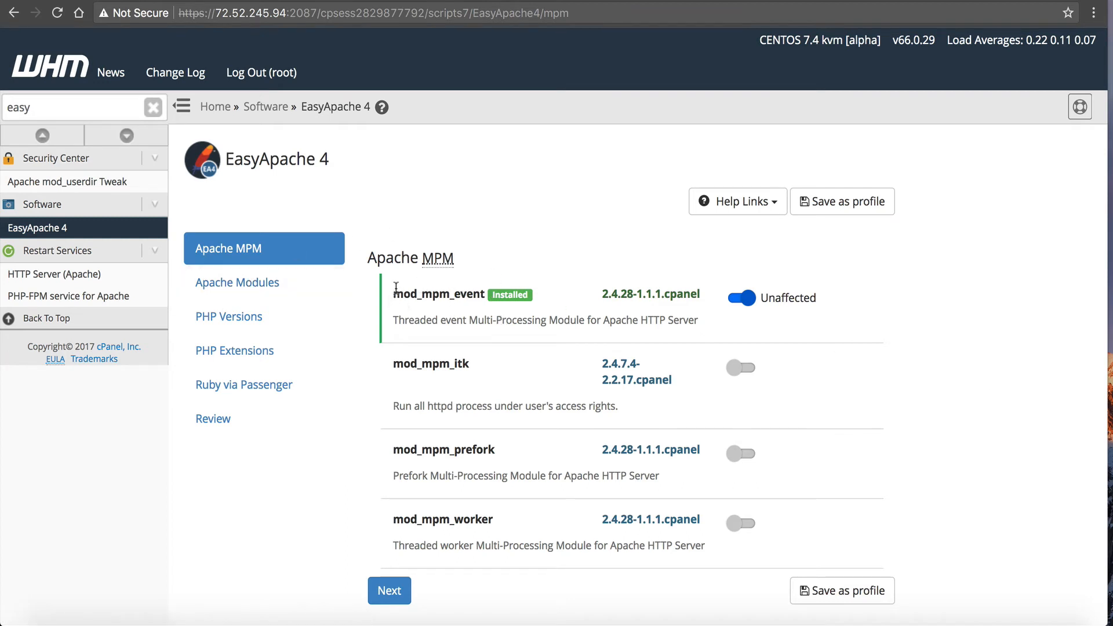
{"action": "mouse_move", "coordinate": [530, 433]}
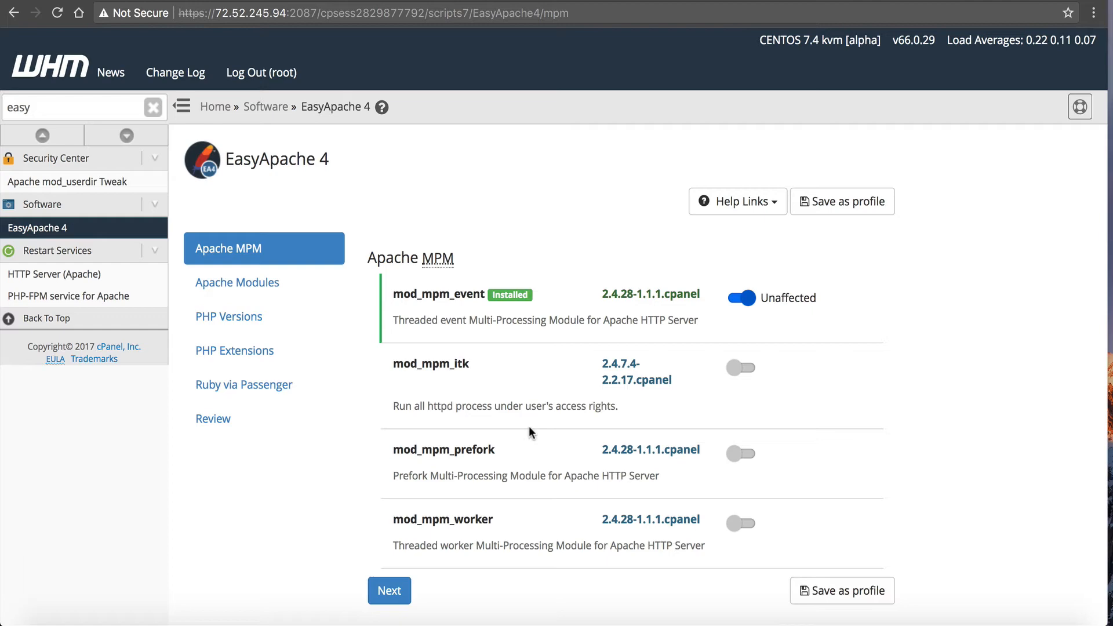
{"action": "mouse_move", "coordinate": [376, 543]}
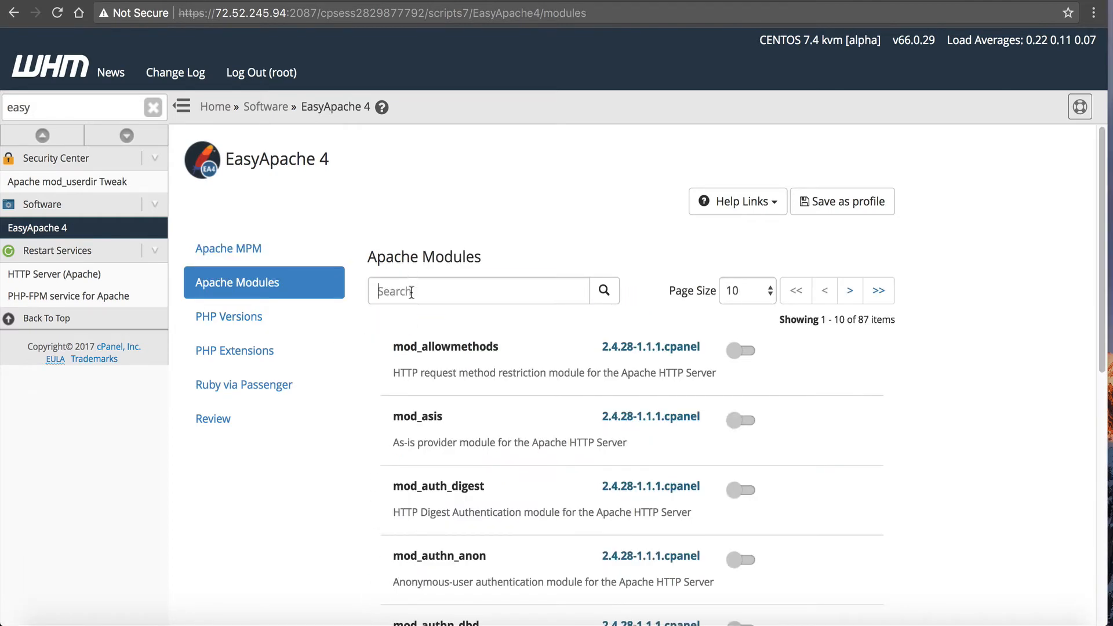
Filter Apache Modules by 'http' to find mod_http2, then advance to PHP Versions.
{"action": "type", "text": "h"}
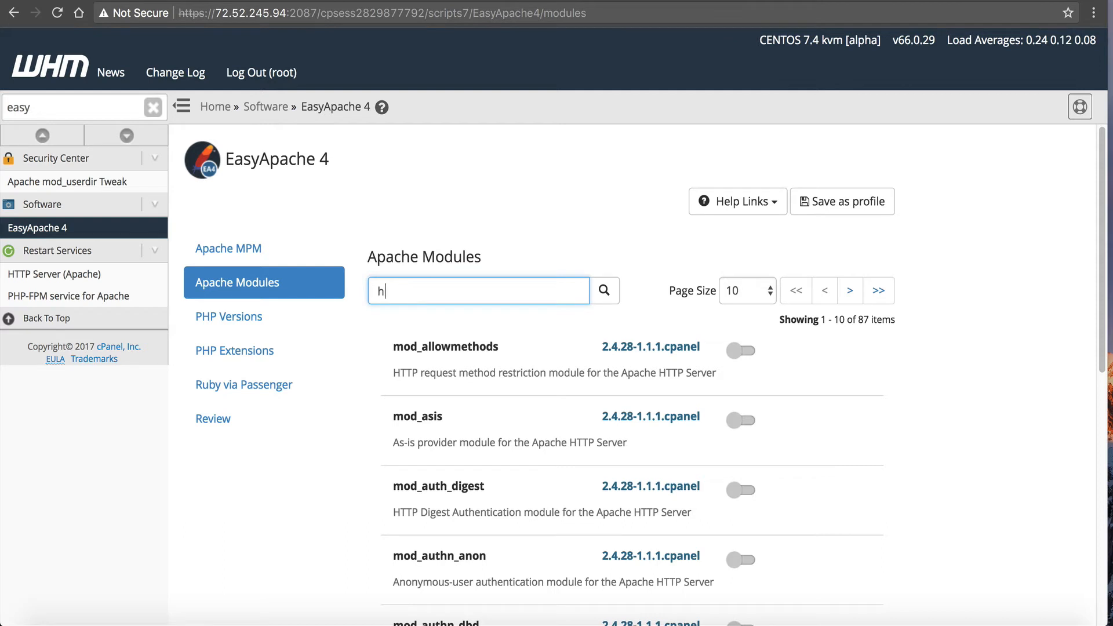
{"action": "type", "text": "ttp"}
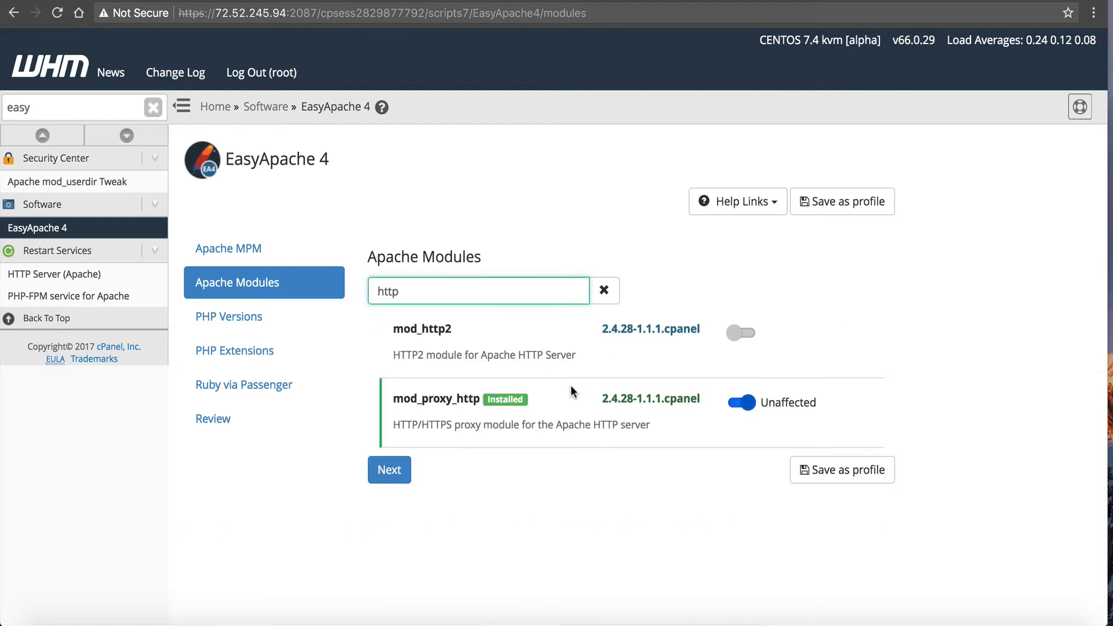
{"action": "mouse_move", "coordinate": [572, 333]}
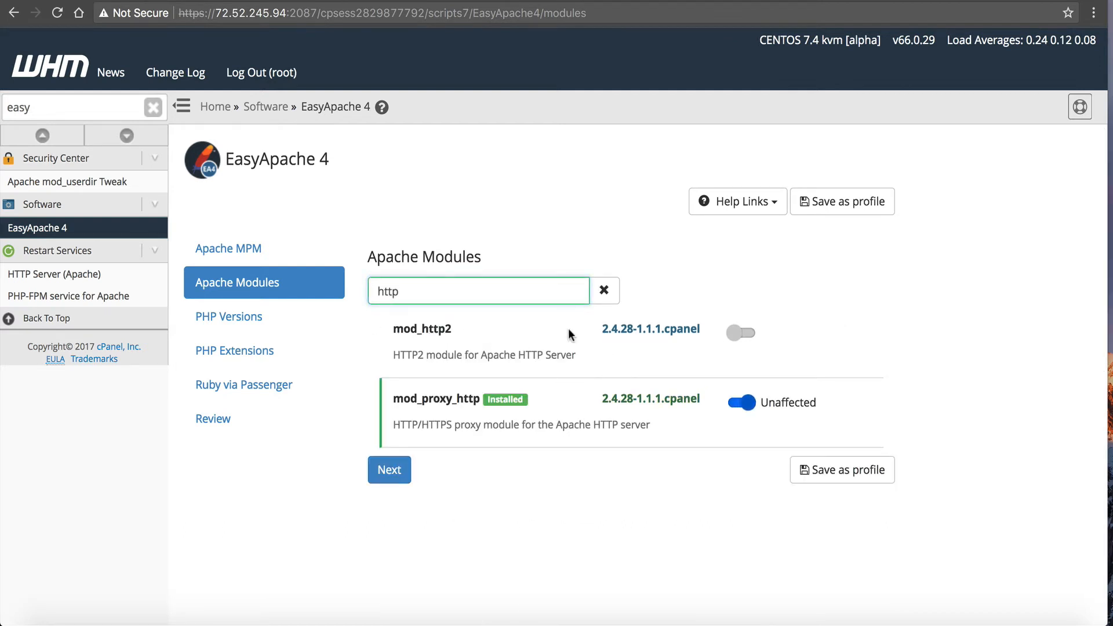
{"action": "left_click", "coordinate": [741, 333]}
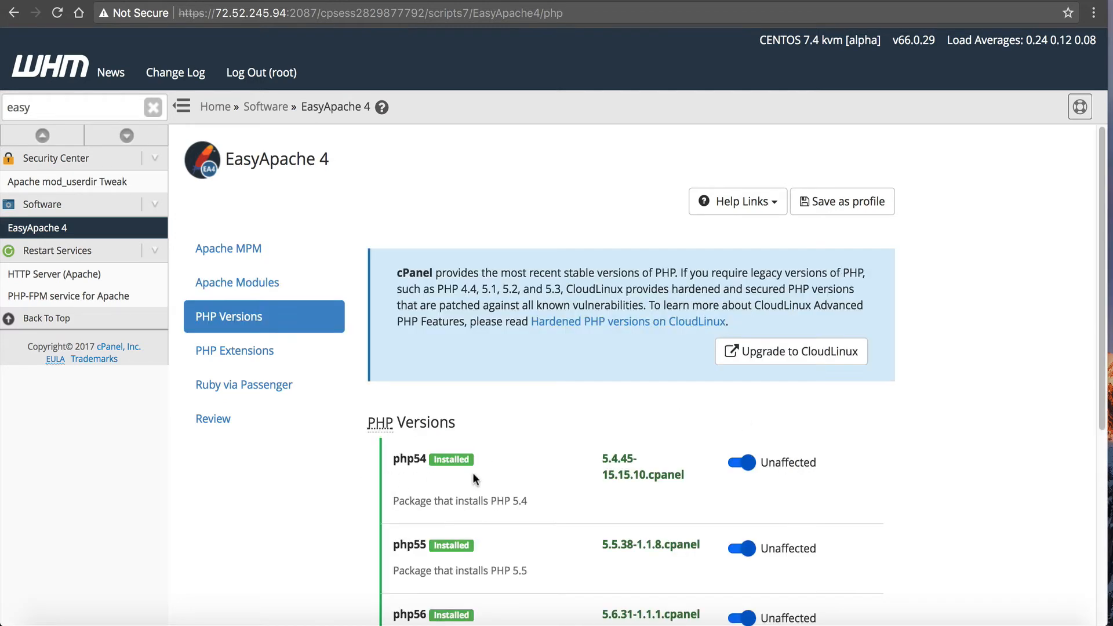
Mark php72 for installation alongside the existing PHP 5.4–7.1 packages.
{"action": "scroll", "scroll_direction": "down", "scroll_amount": 3}
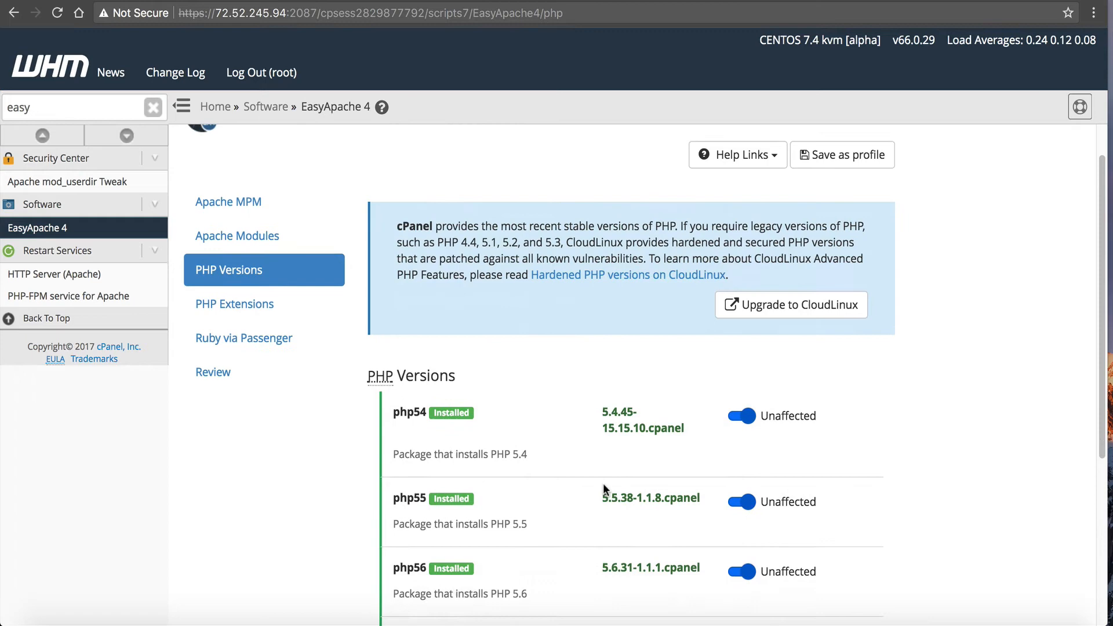
{"action": "scroll", "scroll_direction": "down", "scroll_amount": 3}
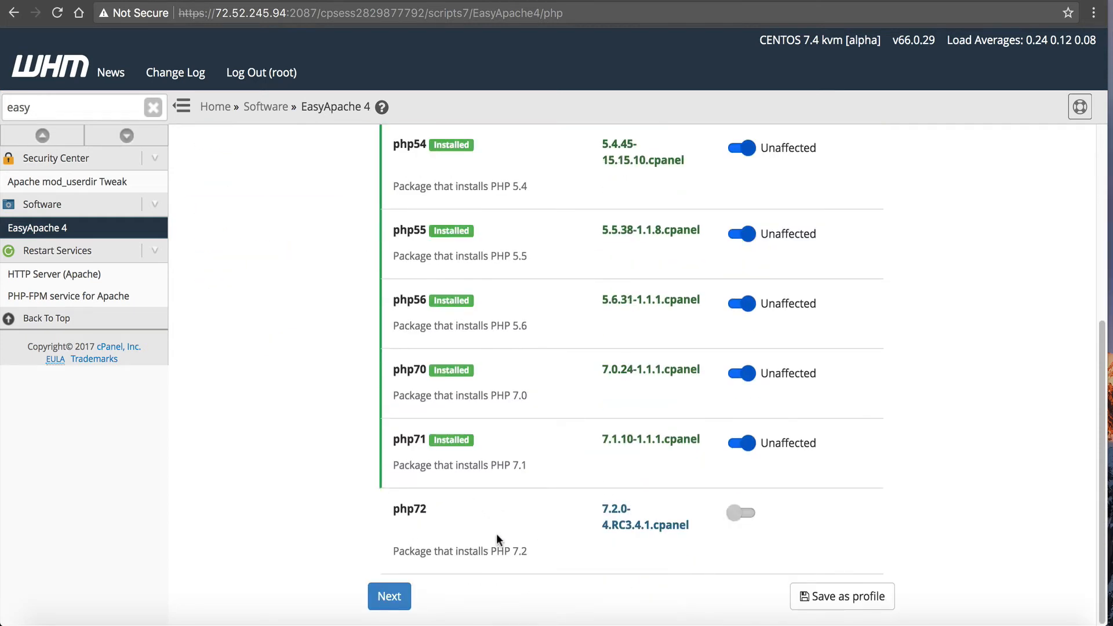
{"action": "left_click", "coordinate": [741, 512]}
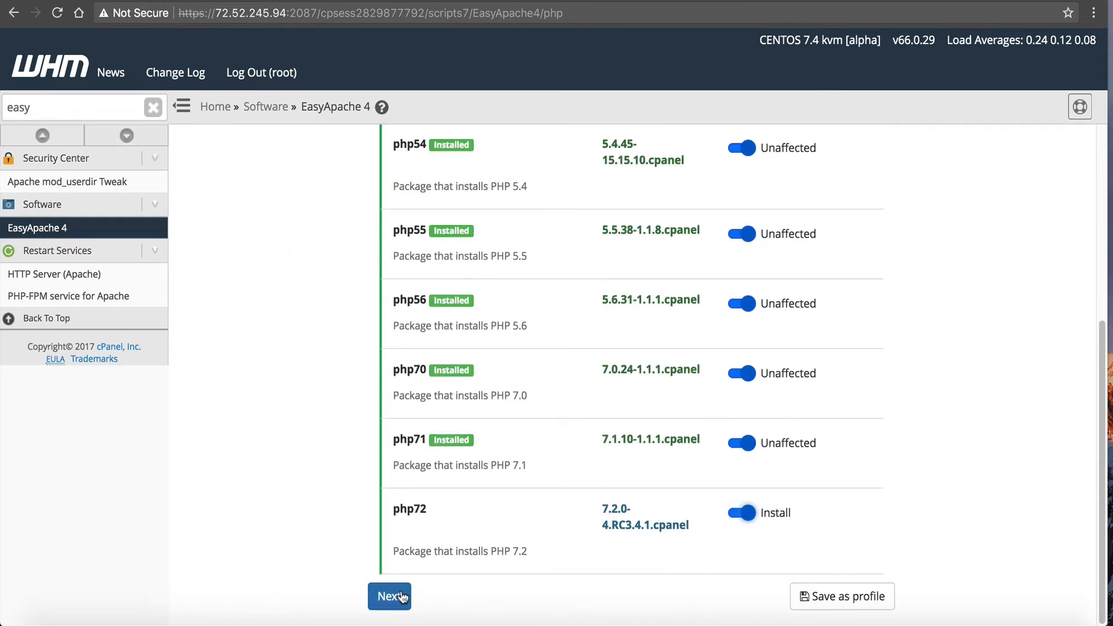
Browse the 311 PHP Extensions, checking Page Size and the Search box.
{"action": "left_click", "coordinate": [390, 596]}
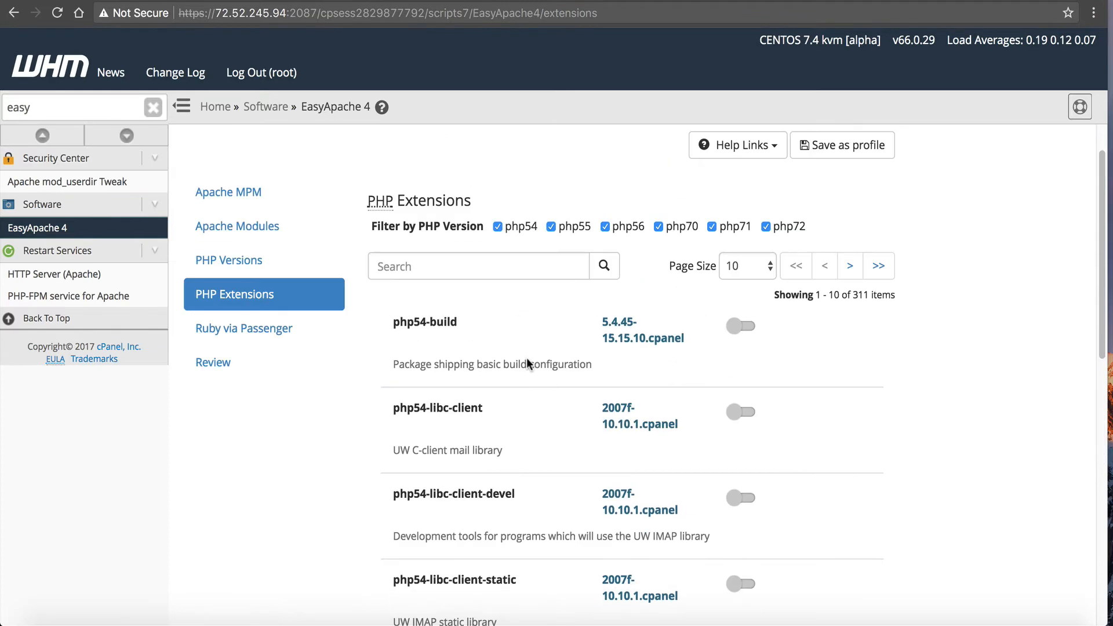
{"action": "scroll", "scroll_direction": "up", "scroll_amount": 3}
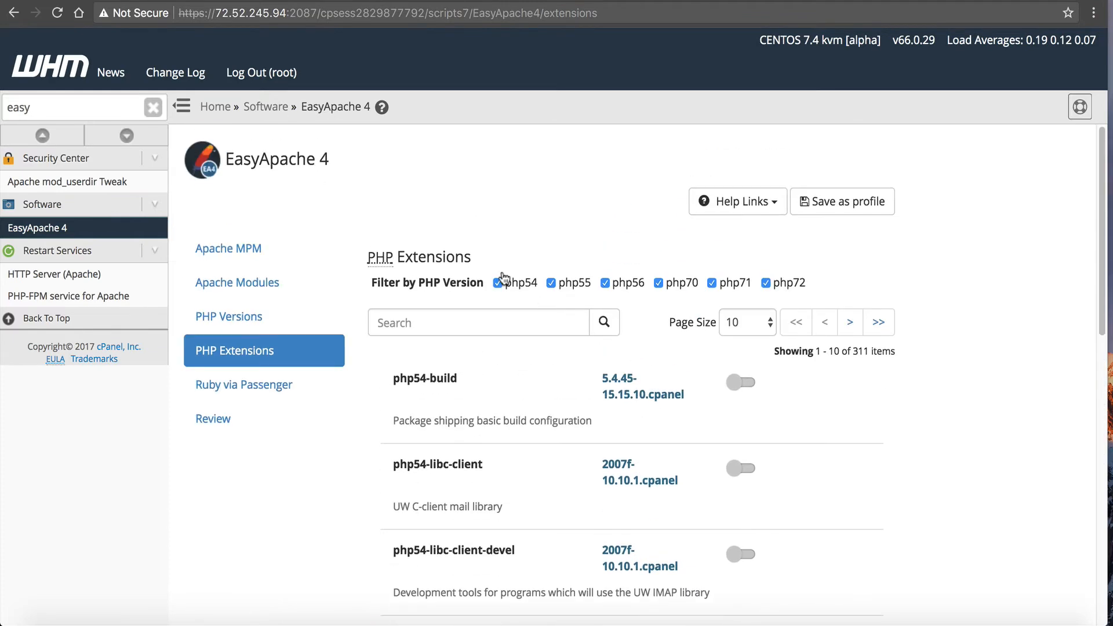
{"action": "mouse_move", "coordinate": [560, 287]}
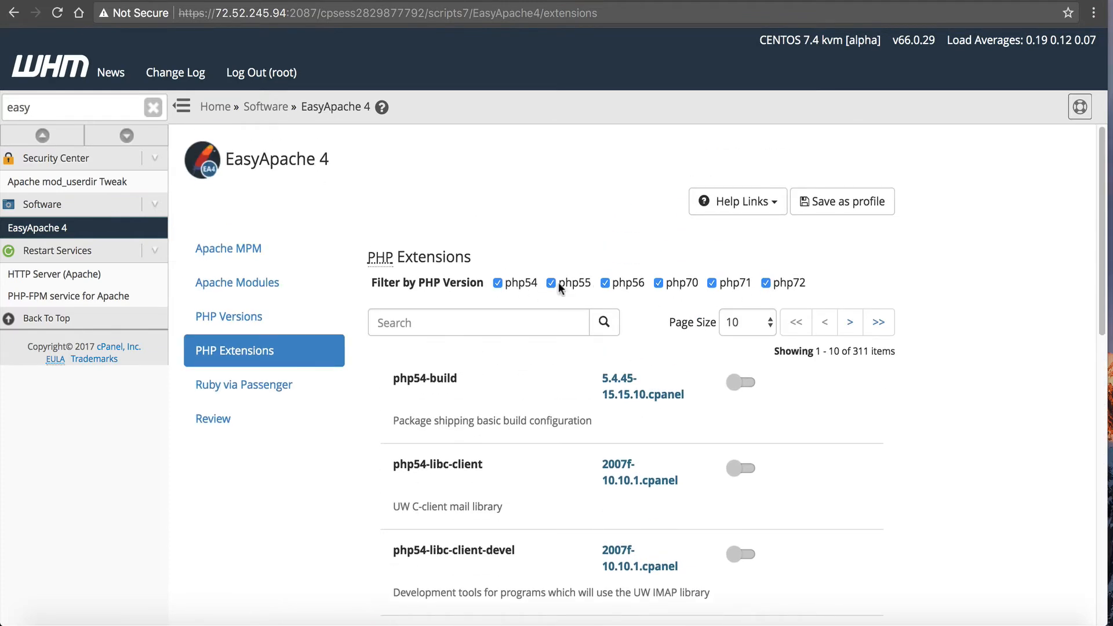
{"action": "scroll", "scroll_direction": "down", "scroll_amount": 3}
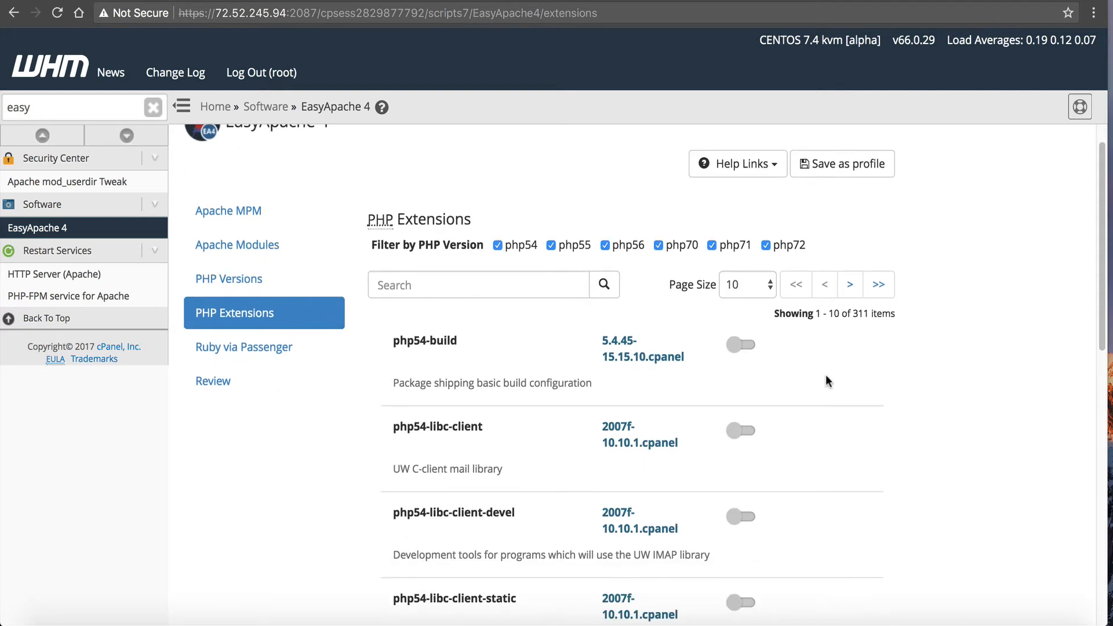
{"action": "left_click", "coordinate": [741, 286]}
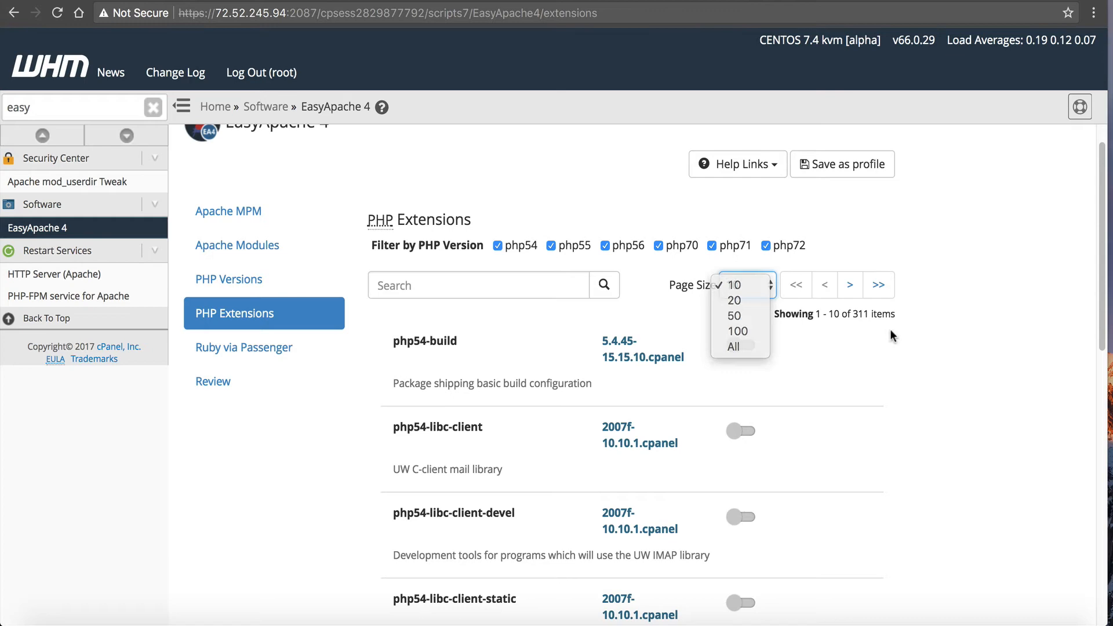
{"action": "left_click", "coordinate": [477, 285]}
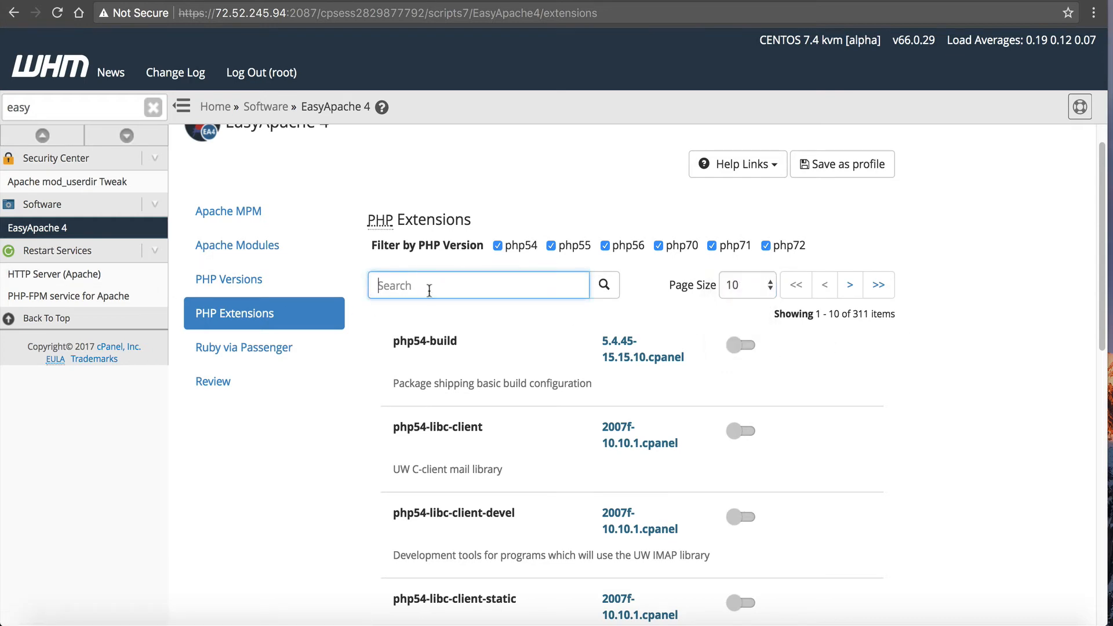
{"action": "mouse_move", "coordinate": [515, 286]}
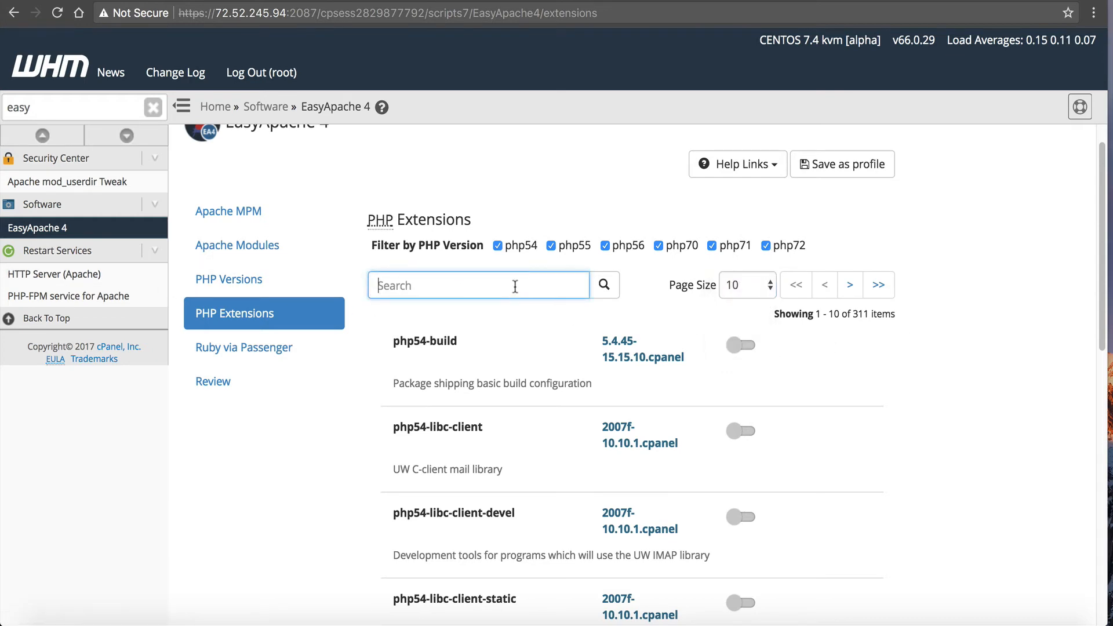
{"action": "scroll", "scroll_direction": "down", "scroll_amount": 3}
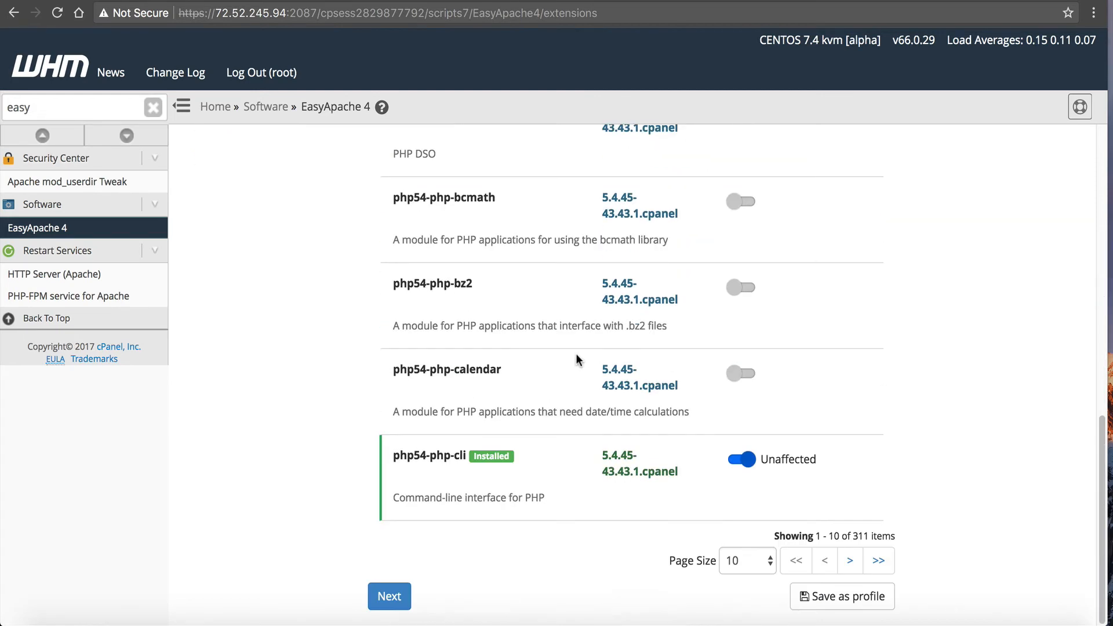
{"action": "scroll", "scroll_direction": "up", "scroll_amount": 3}
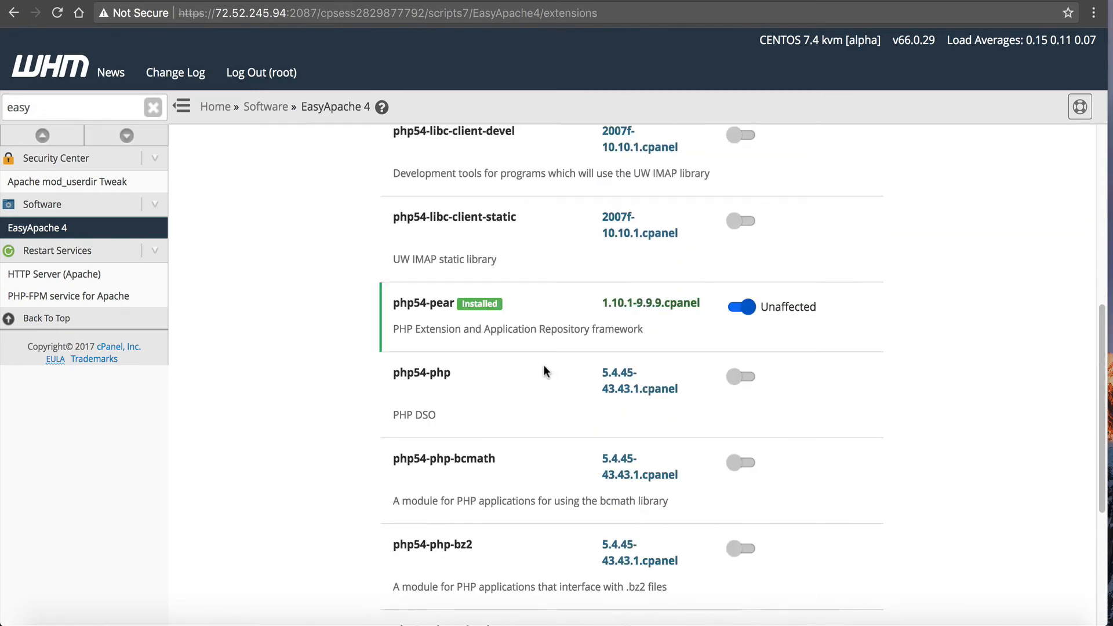
{"action": "scroll", "scroll_direction": "down", "scroll_amount": 3}
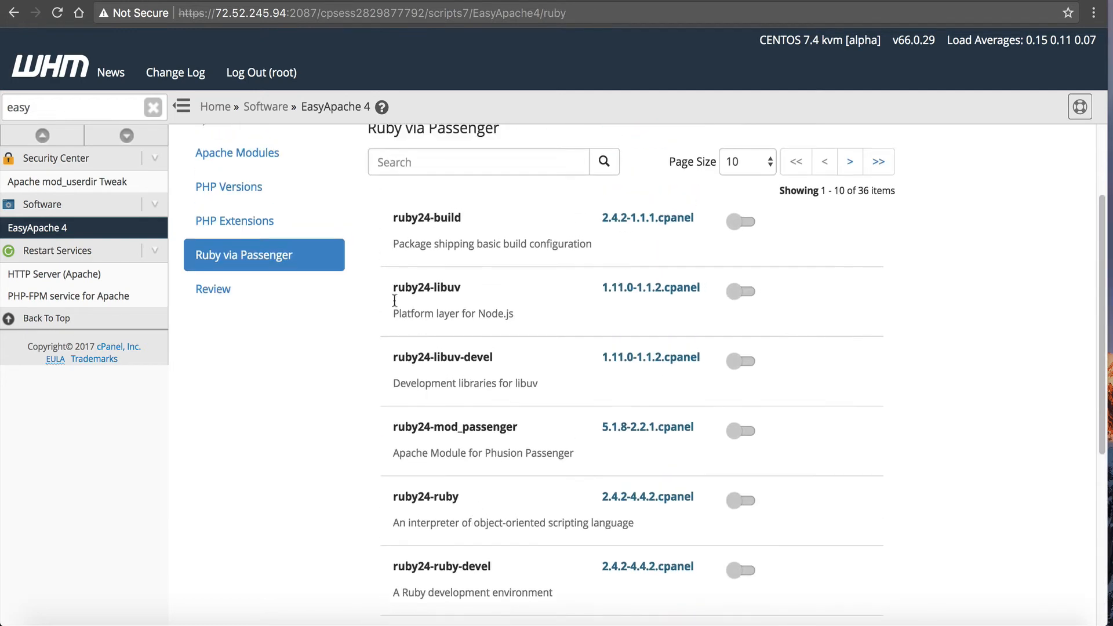
Scroll through the Ruby via Passenger step, leaving all ruby24 packages off.
{"action": "scroll", "scroll_direction": "up", "scroll_amount": 3}
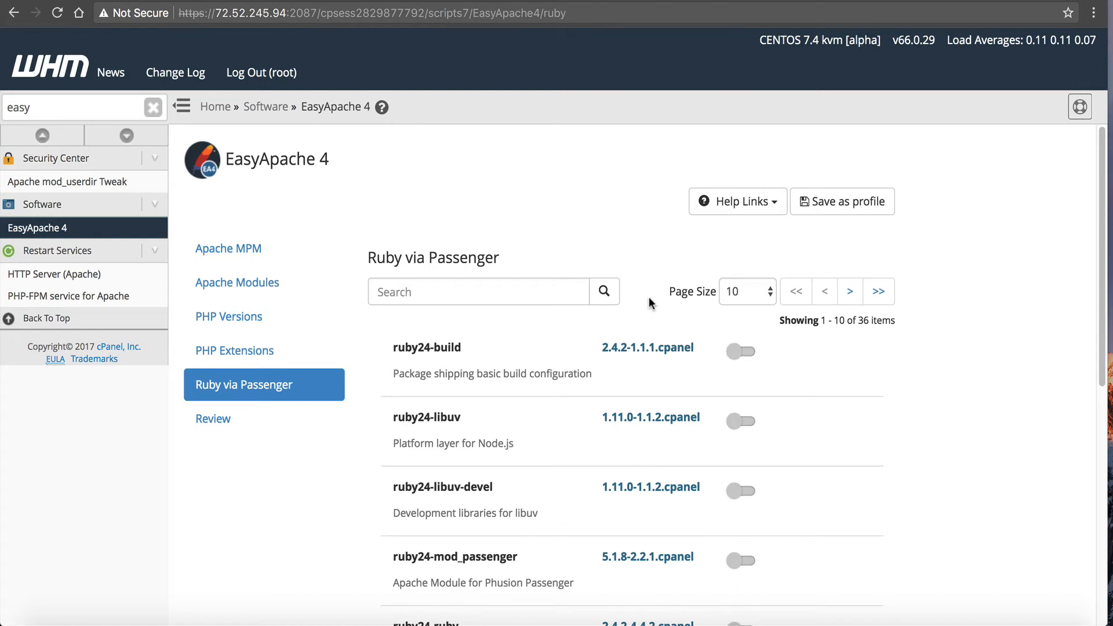
{"action": "scroll", "scroll_direction": "up", "scroll_amount": 3}
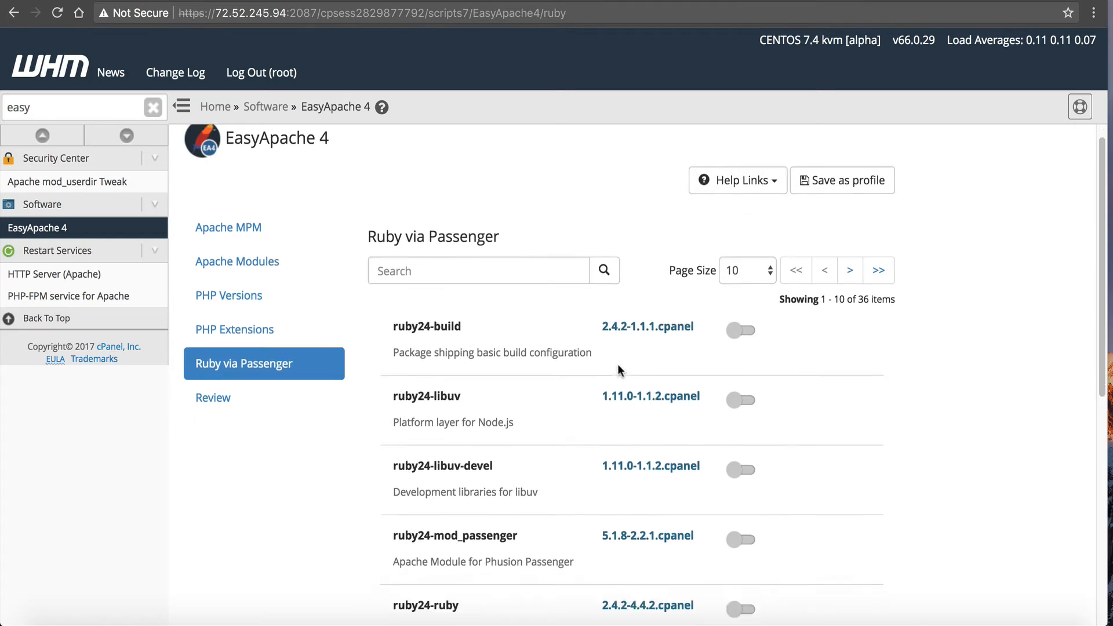
{"action": "scroll", "scroll_direction": "down", "scroll_amount": 3}
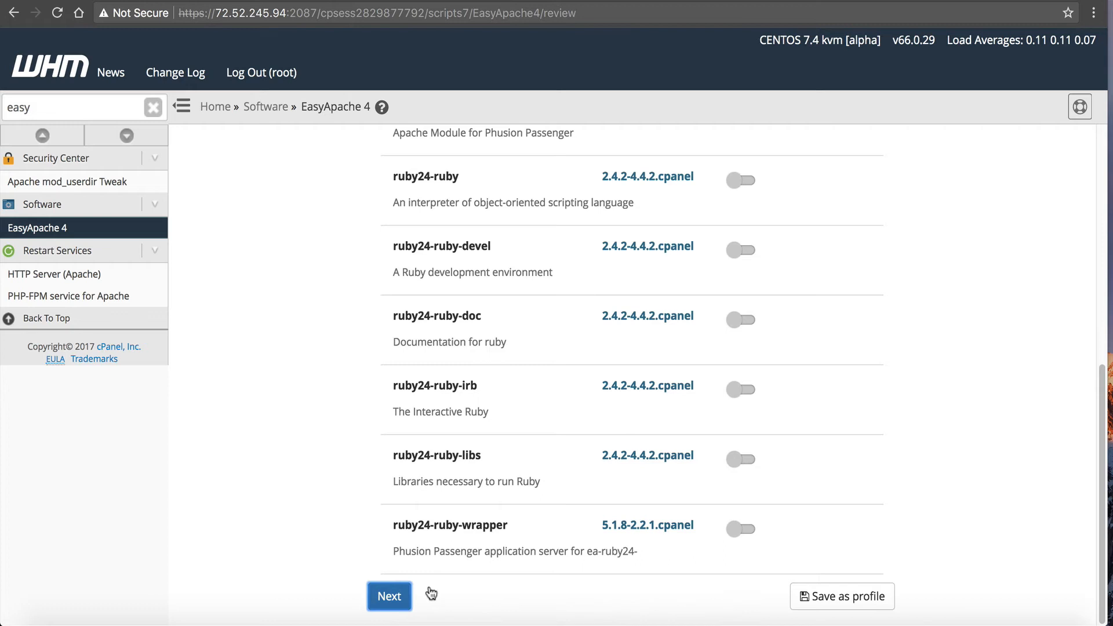
Continue to the Review step listing mod_http2 and PHP 7.2 to install.
{"action": "left_click", "coordinate": [390, 596]}
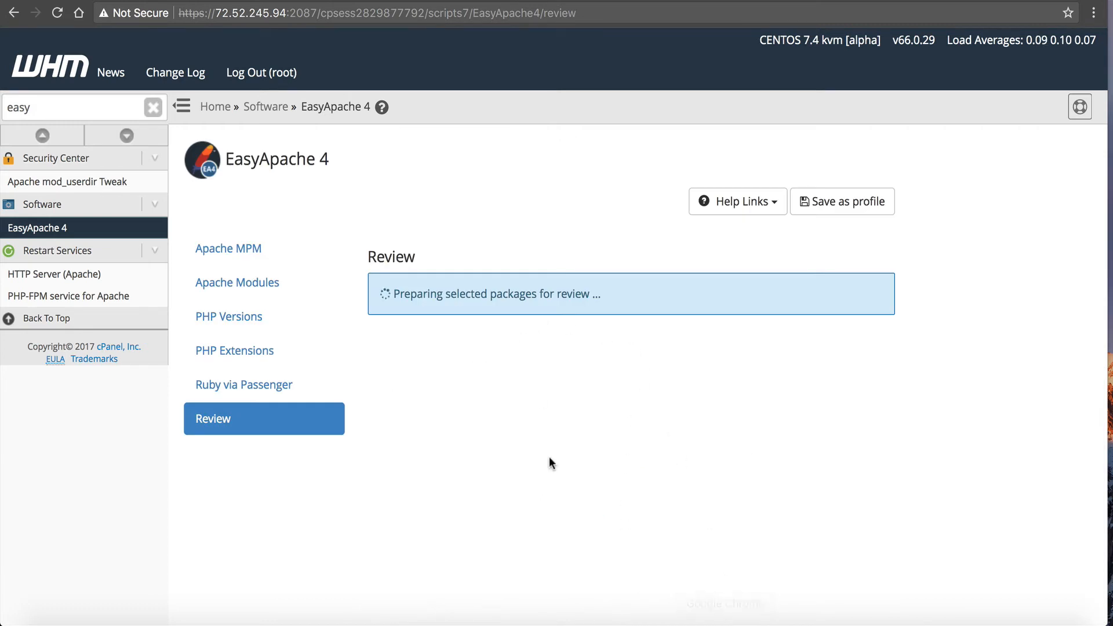
{"action": "mouse_move", "coordinate": [714, 260]}
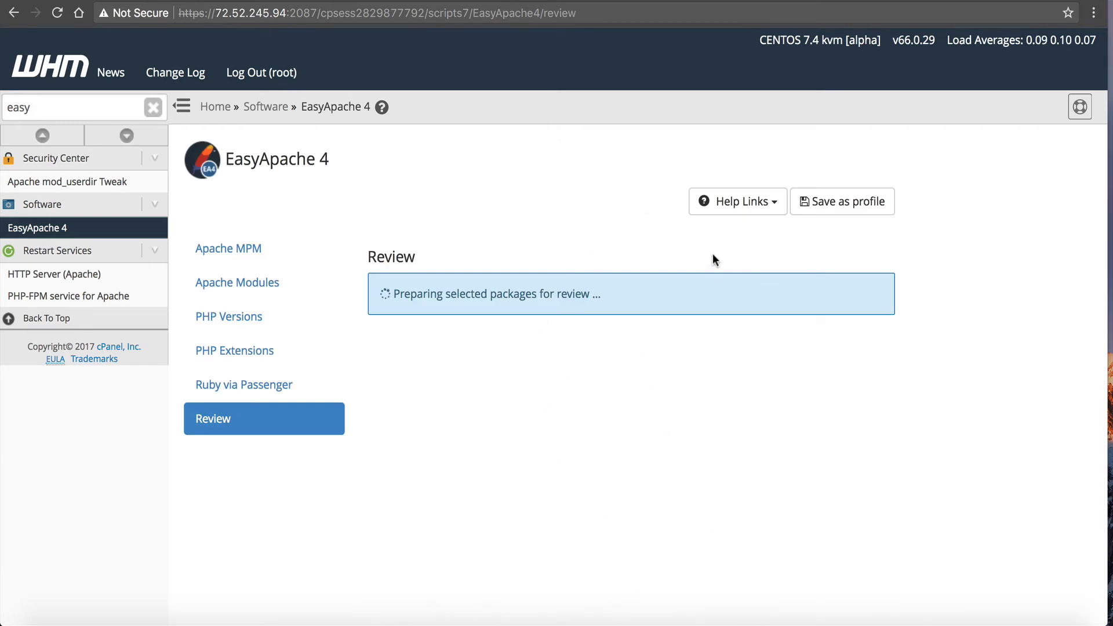
{"action": "mouse_move", "coordinate": [715, 244]}
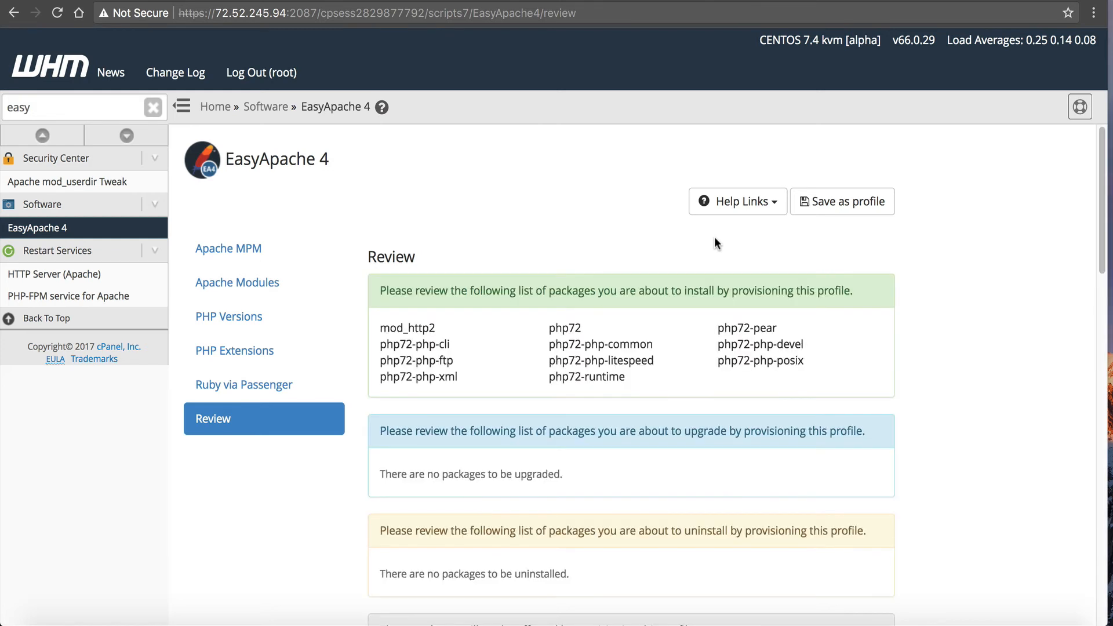
{"action": "scroll", "scroll_direction": "down", "scroll_amount": 3}
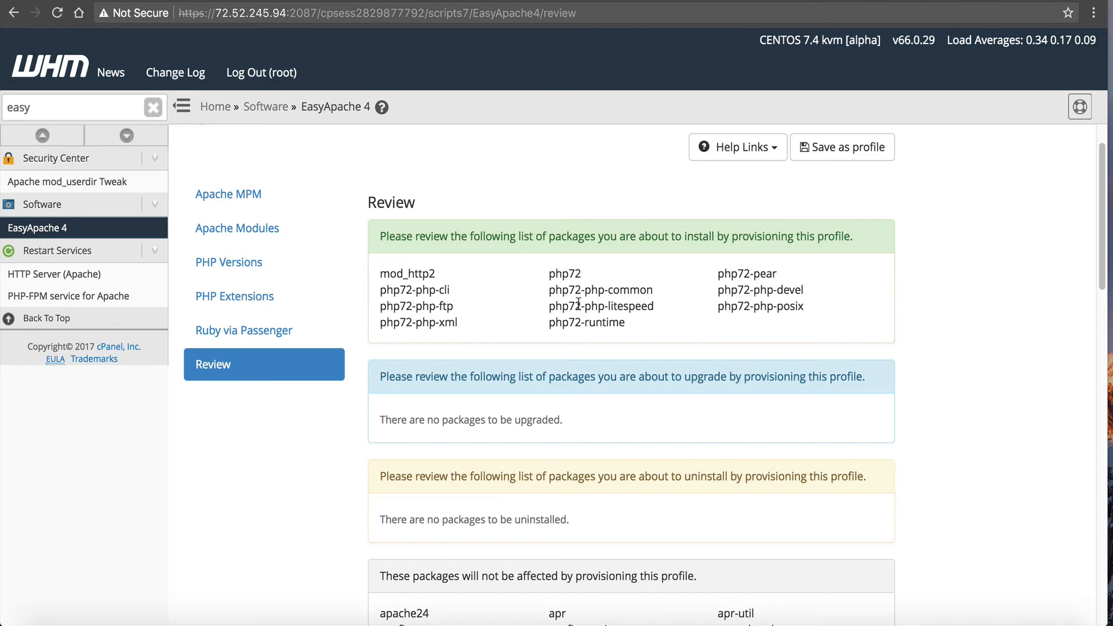
{"action": "mouse_move", "coordinate": [603, 290]}
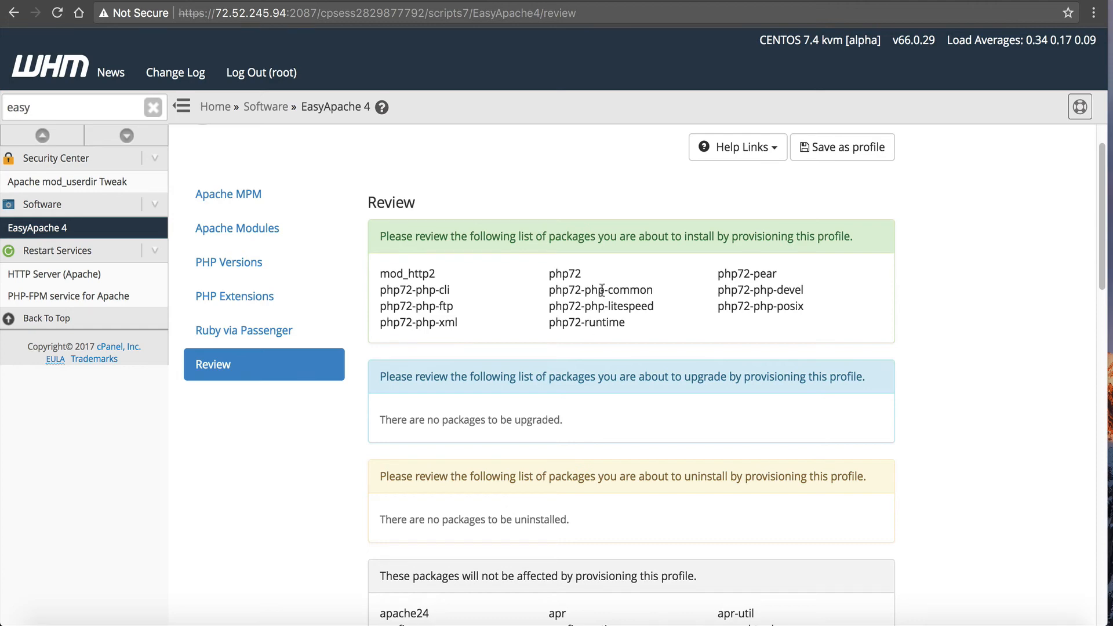
{"action": "scroll", "scroll_direction": "down", "scroll_amount": 3}
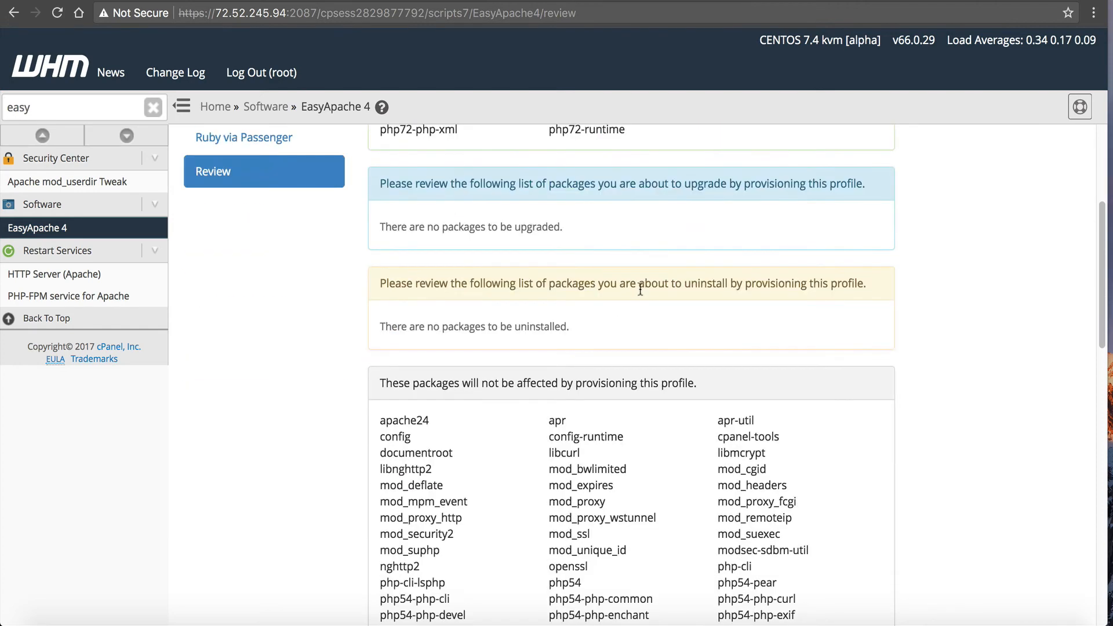
{"action": "scroll", "scroll_direction": "up", "scroll_amount": 3}
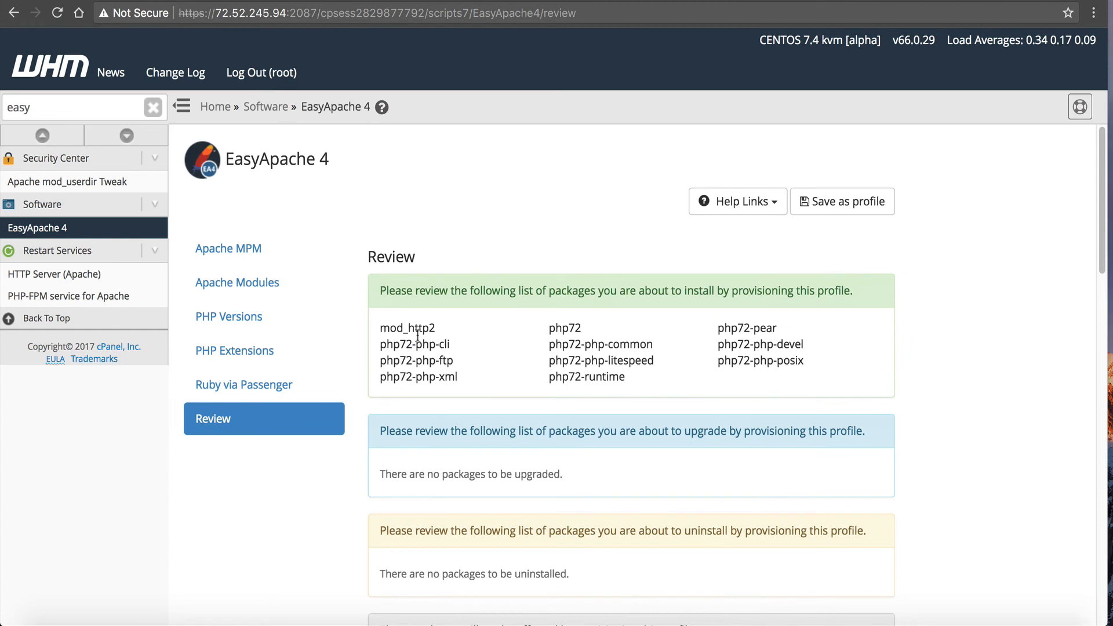
{"action": "double_click", "coordinate": [407, 327]}
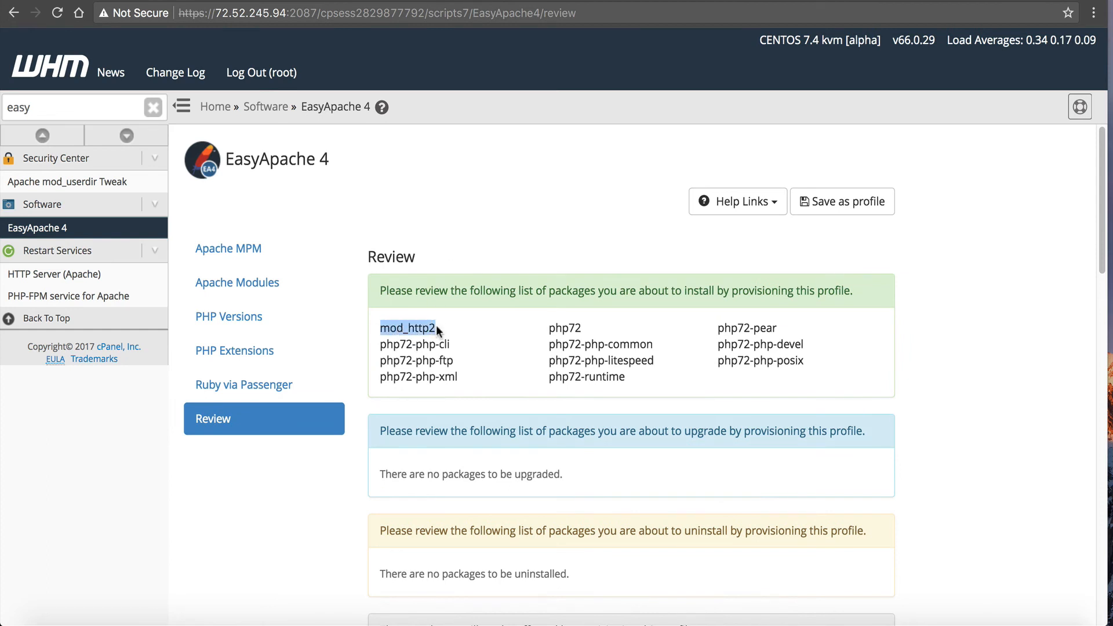
{"action": "mouse_move", "coordinate": [418, 340]}
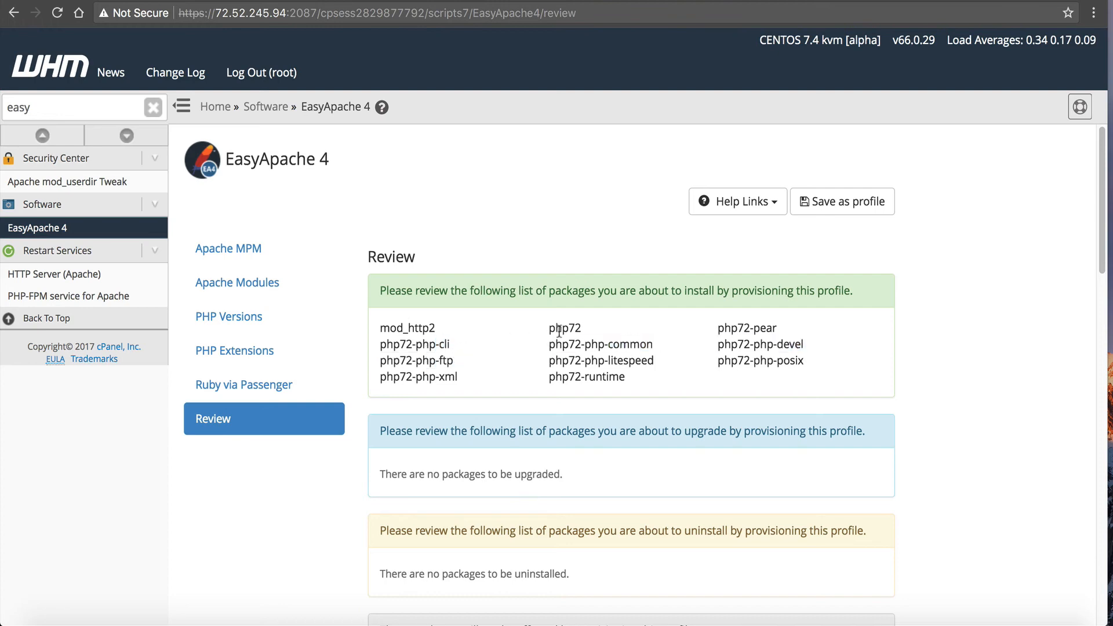
{"action": "scroll", "scroll_direction": "down", "scroll_amount": 3}
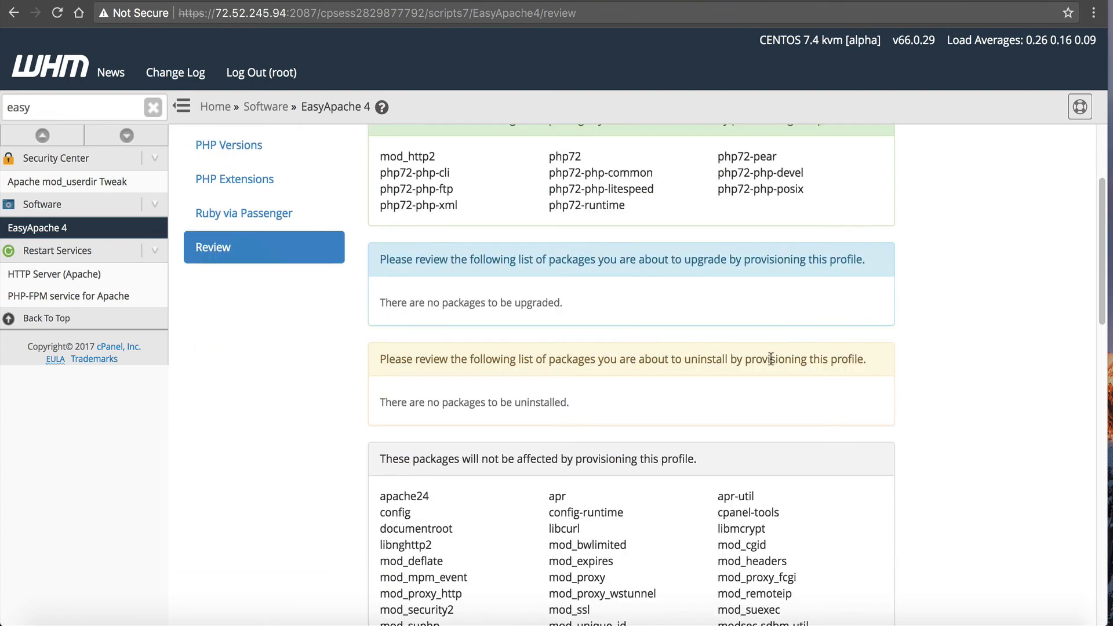
{"action": "scroll", "scroll_direction": "down", "scroll_amount": 3}
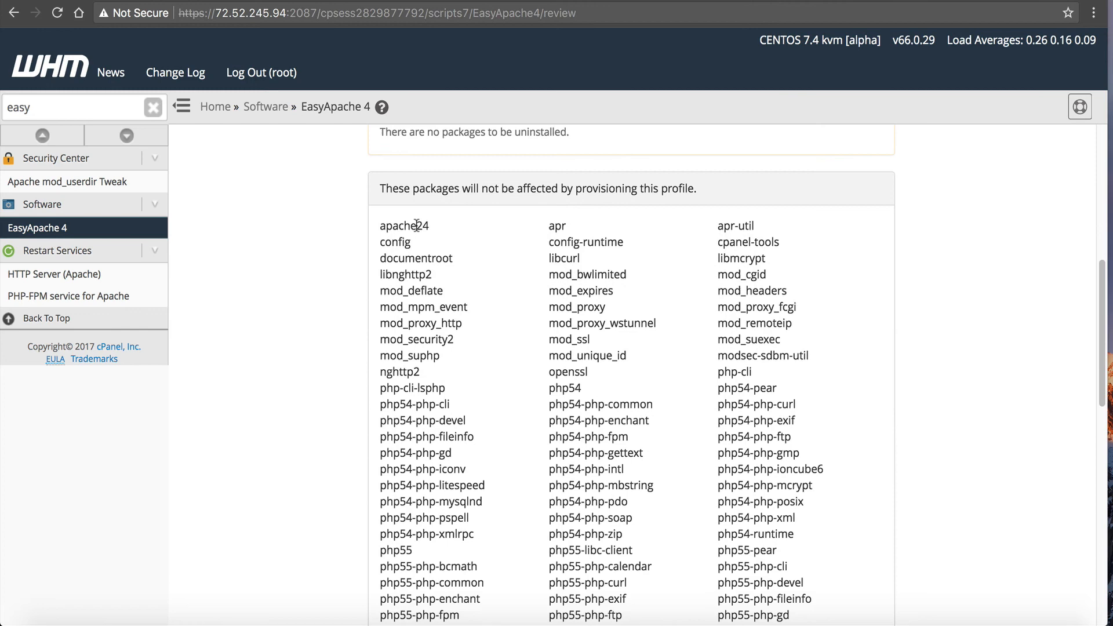
{"action": "scroll", "scroll_direction": "down", "scroll_amount": 3}
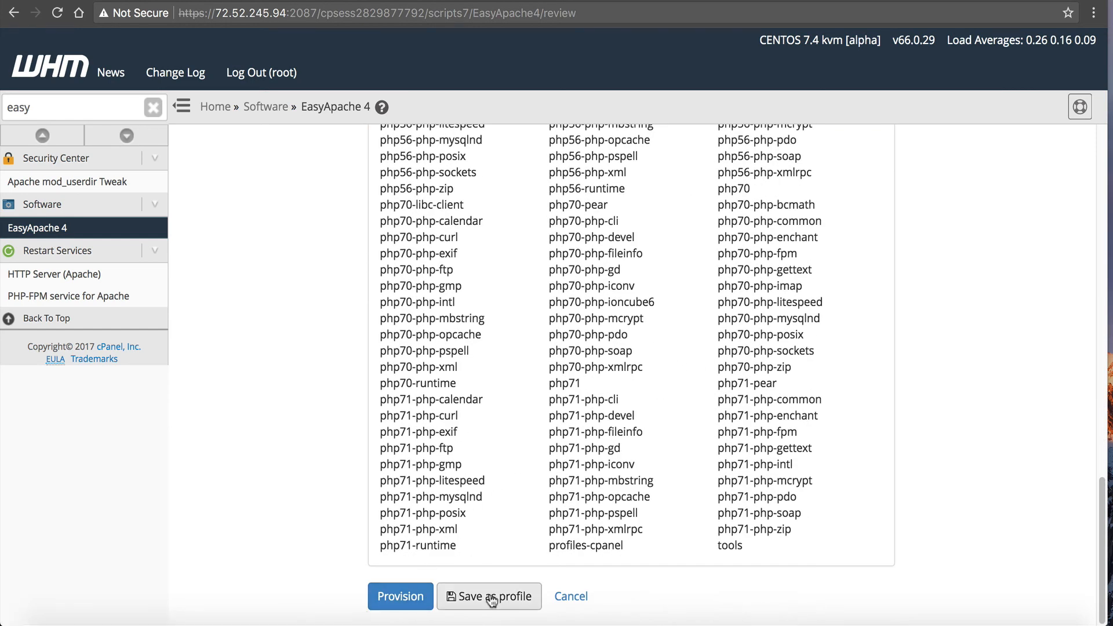
{"action": "left_click", "coordinate": [489, 596]}
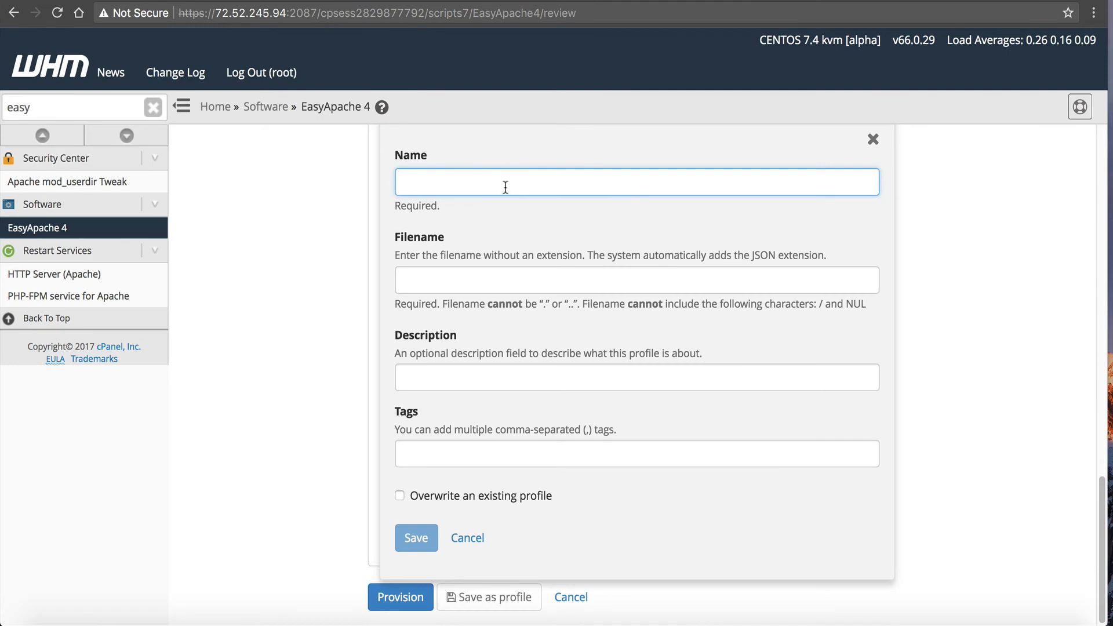
{"action": "scroll", "scroll_direction": "up", "scroll_amount": 3}
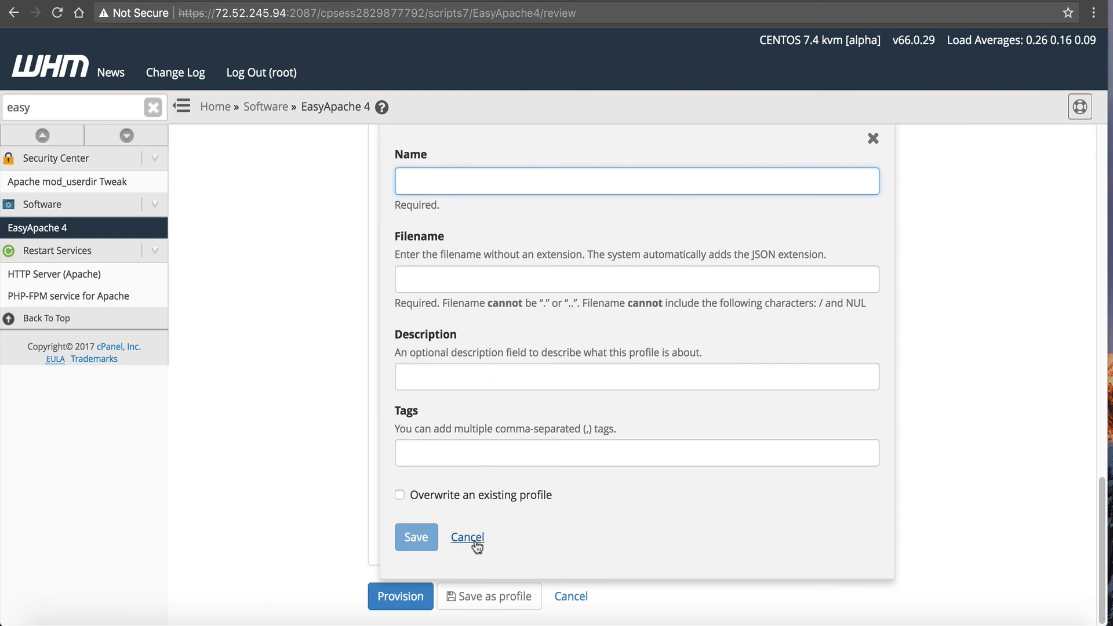
{"action": "left_click", "coordinate": [466, 537]}
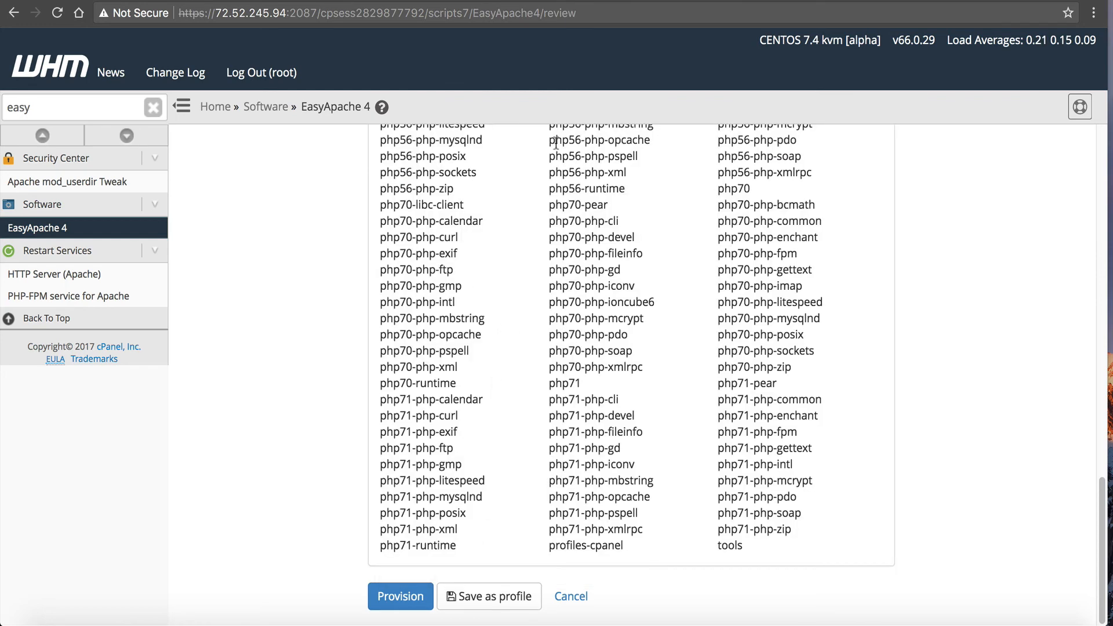
Start provisioning the reviewed packages so mod_http2 and PHP 7.2 install.
{"action": "left_click", "coordinate": [400, 596]}
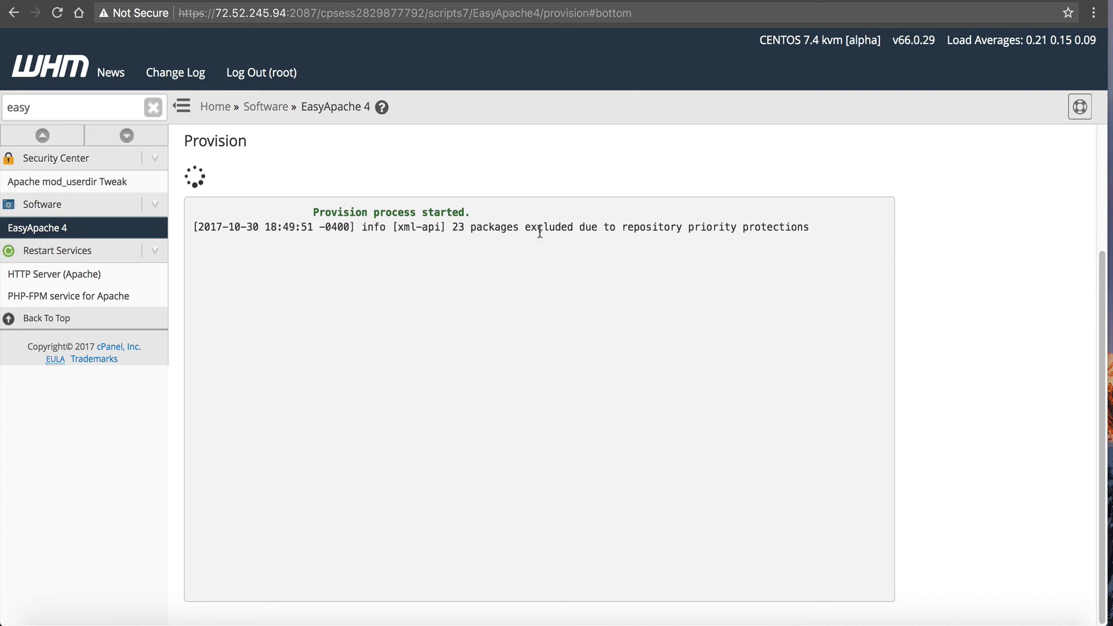
{"action": "mouse_move", "coordinate": [1043, 309]}
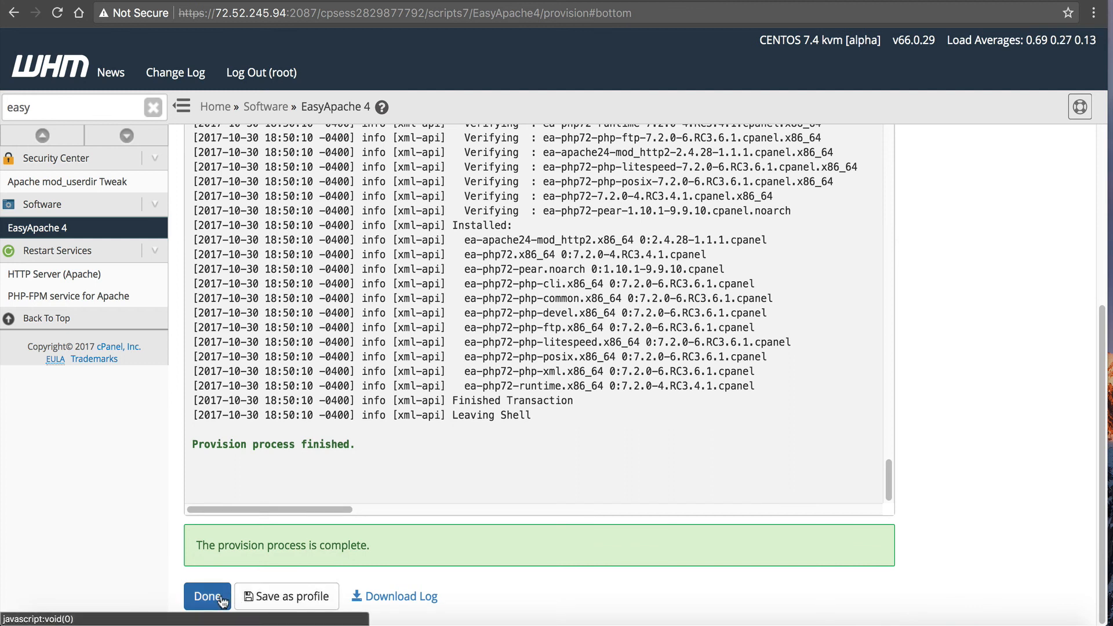
Finish with Done and return to the EasyApache 4 profiles overview.
{"action": "left_click", "coordinate": [206, 595]}
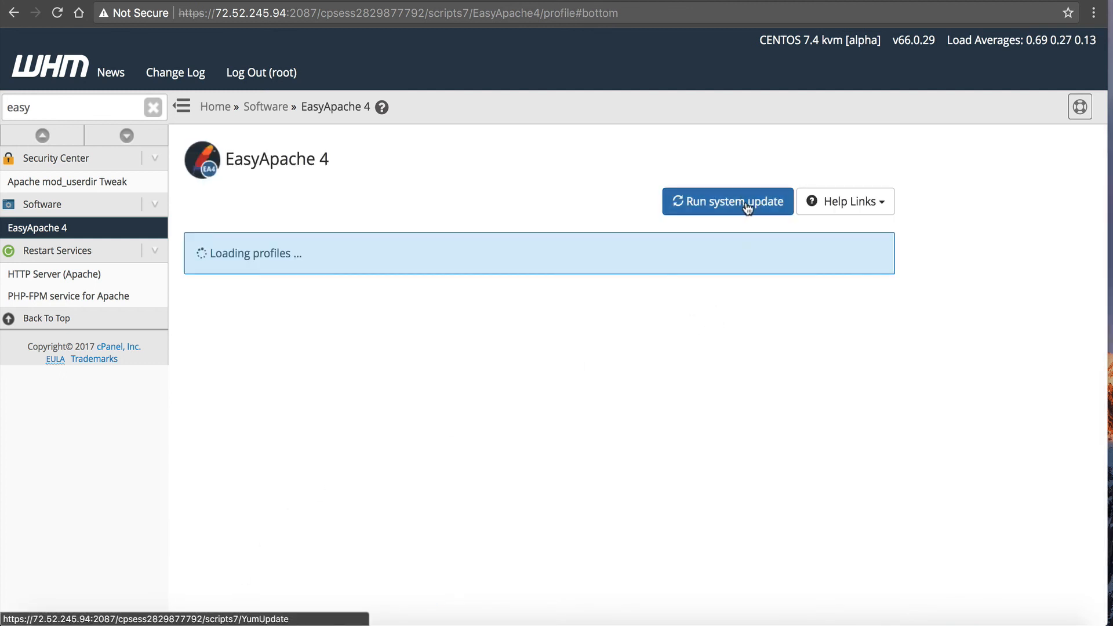
{"action": "mouse_move", "coordinate": [323, 271]}
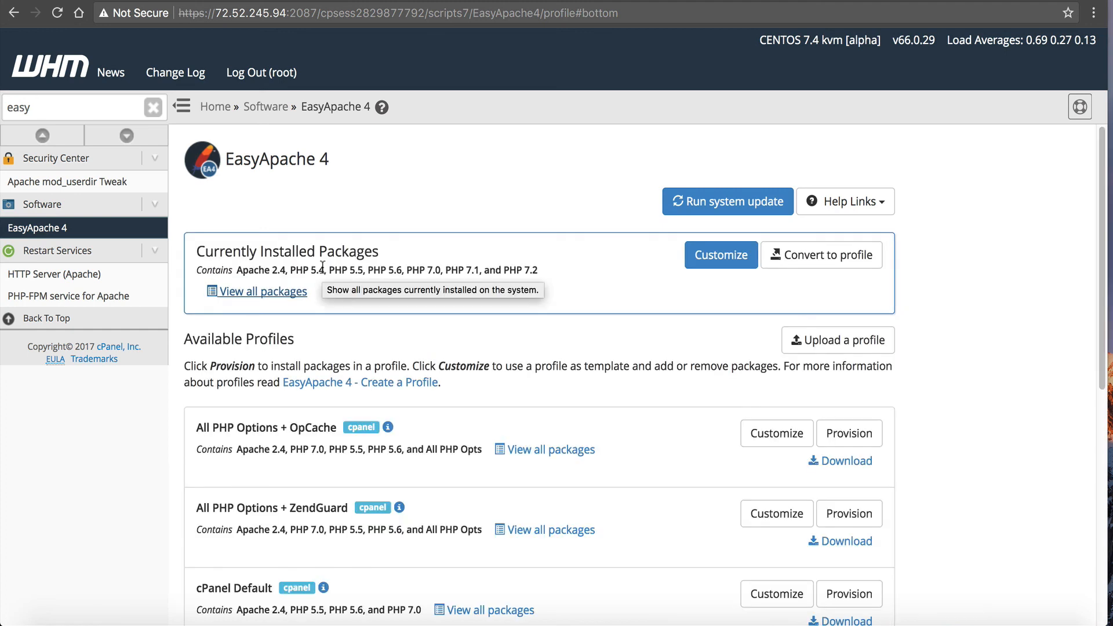
{"action": "mouse_move", "coordinate": [546, 211]}
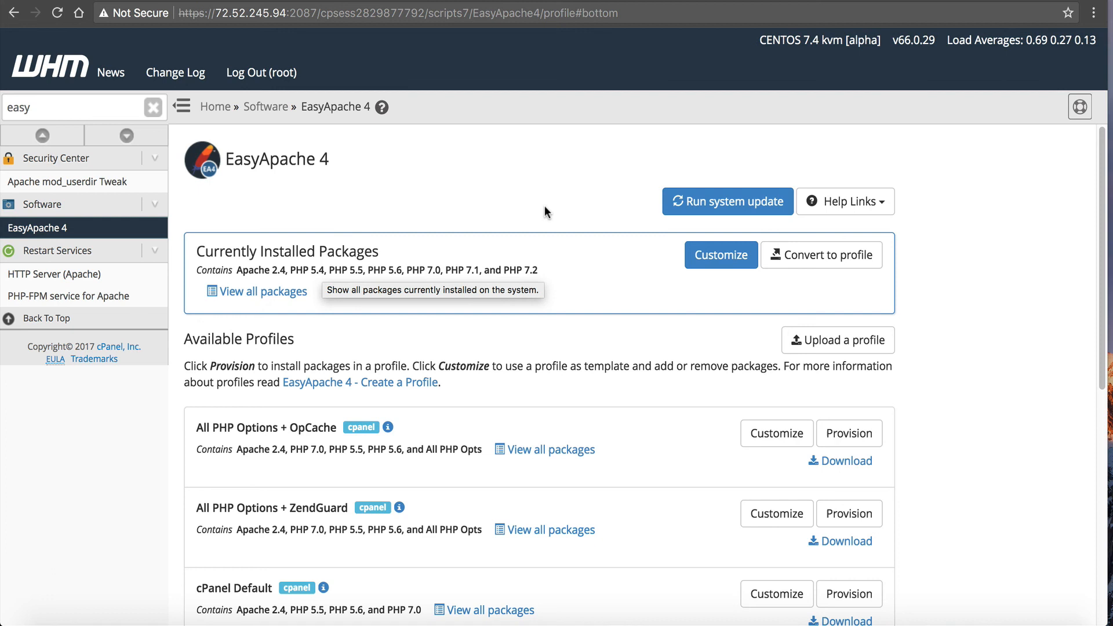
{"action": "mouse_move", "coordinate": [585, 187]}
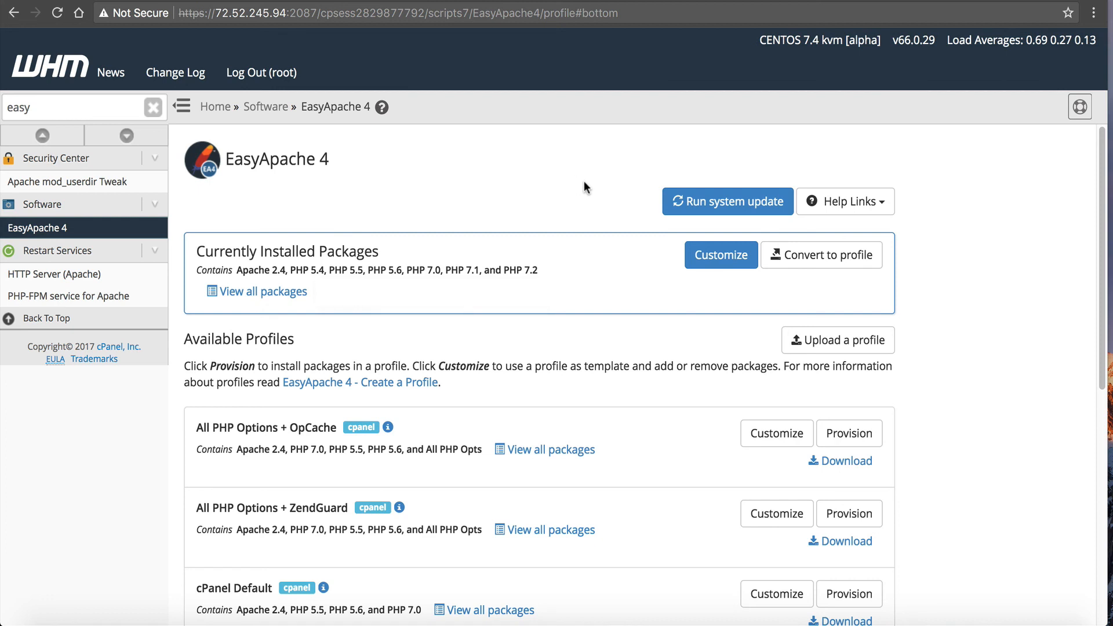